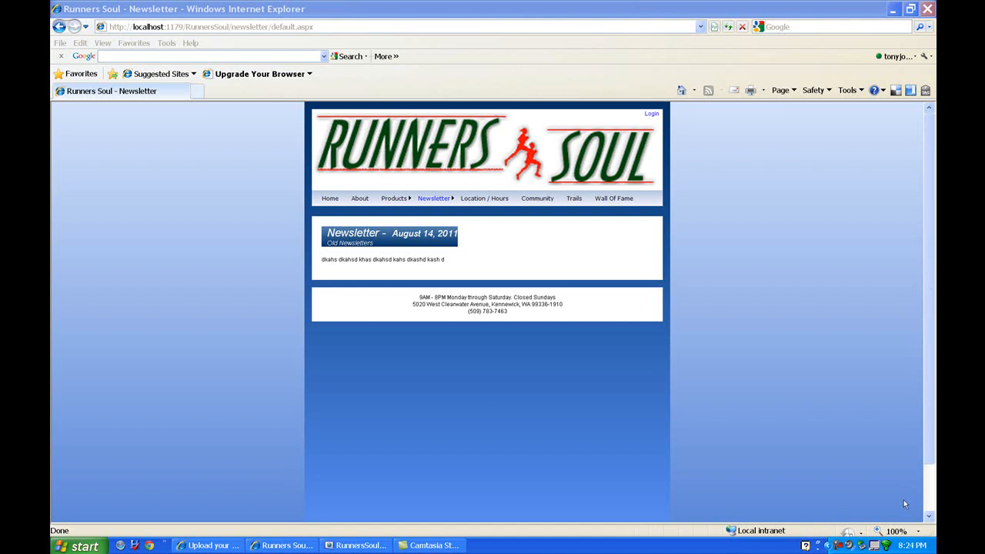
{"action": "mouse_move", "coordinate": [473, 251]}
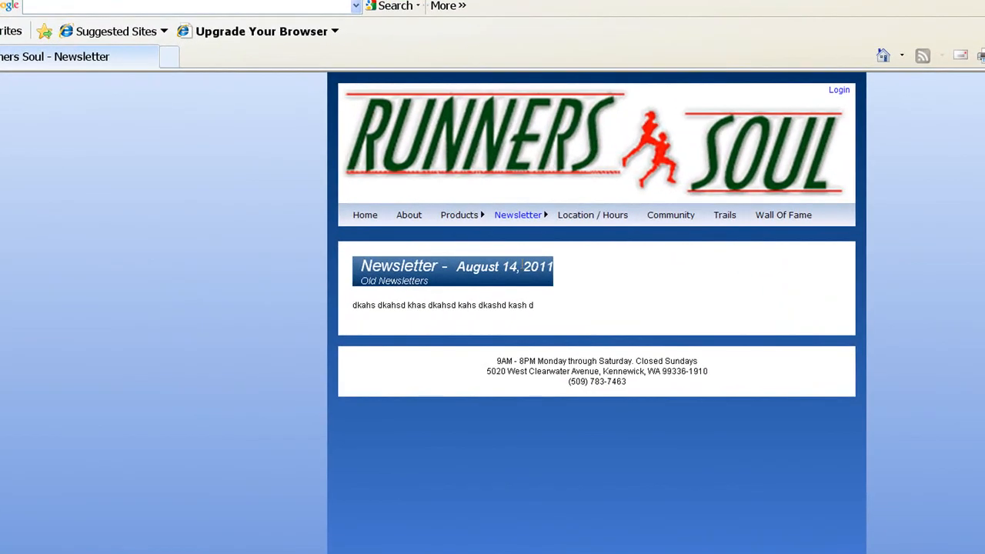
{"action": "mouse_move", "coordinate": [394, 280]}
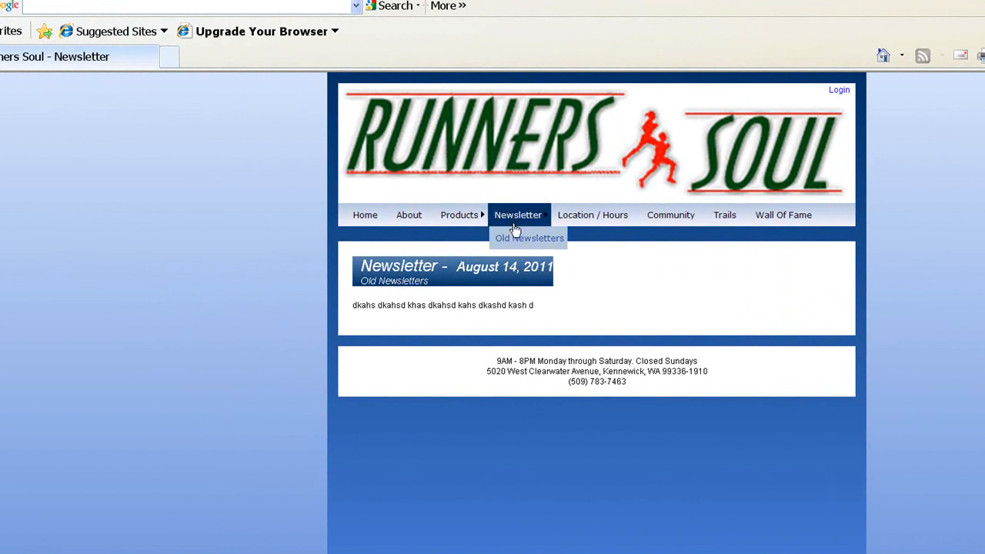
{"action": "mouse_move", "coordinate": [406, 302]}
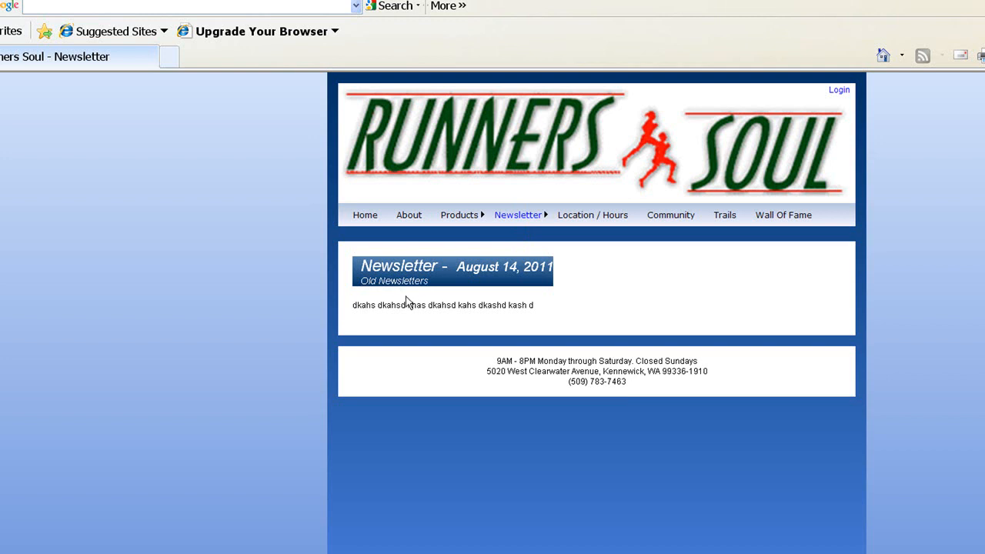
{"action": "mouse_move", "coordinate": [481, 291]}
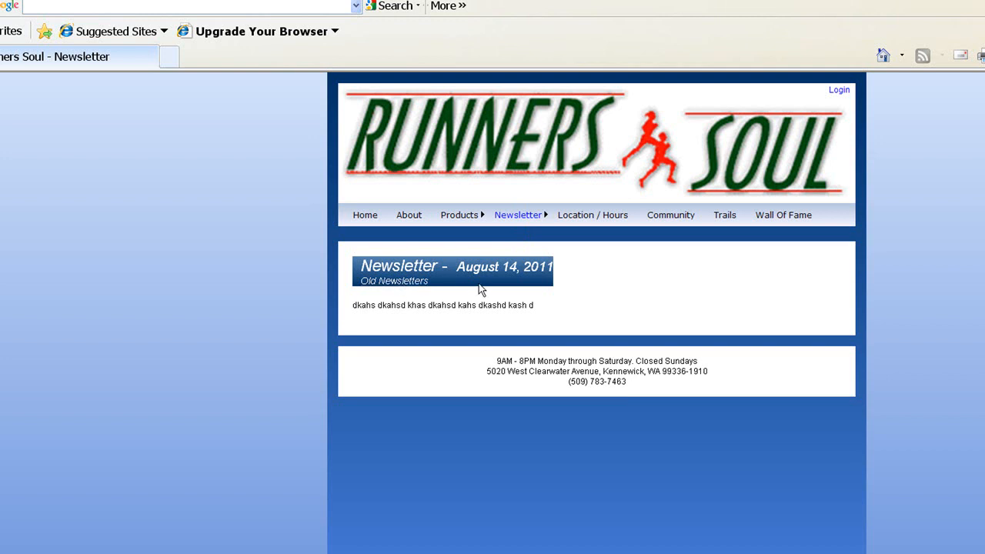
{"action": "mouse_move", "coordinate": [414, 280]}
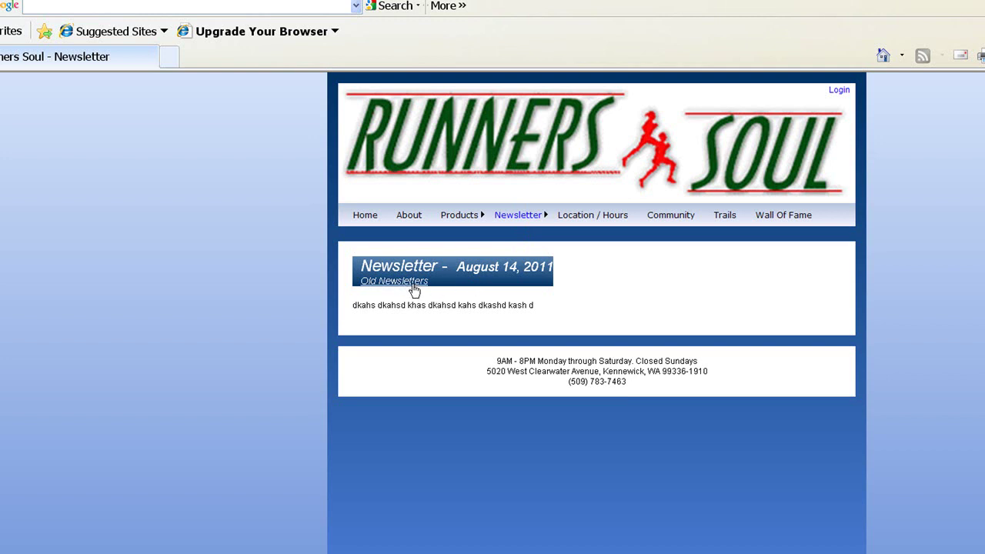
{"action": "mouse_move", "coordinate": [422, 287]}
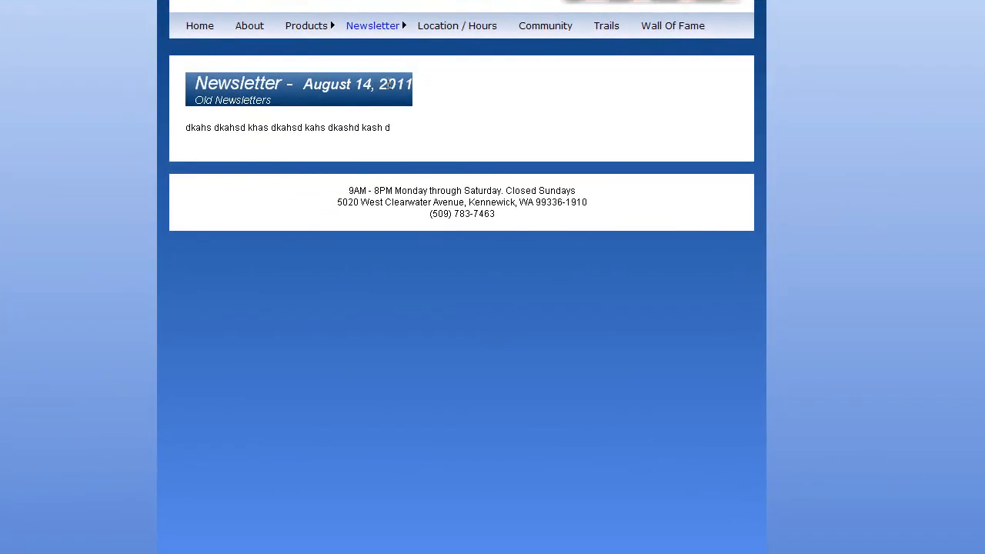
{"action": "mouse_move", "coordinate": [716, 98]}
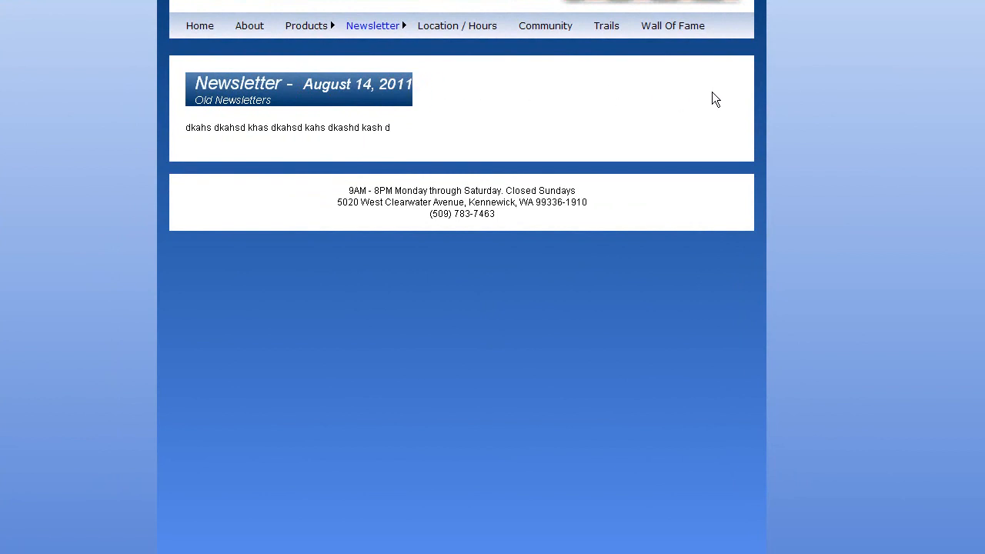
{"action": "mouse_move", "coordinate": [433, 206]}
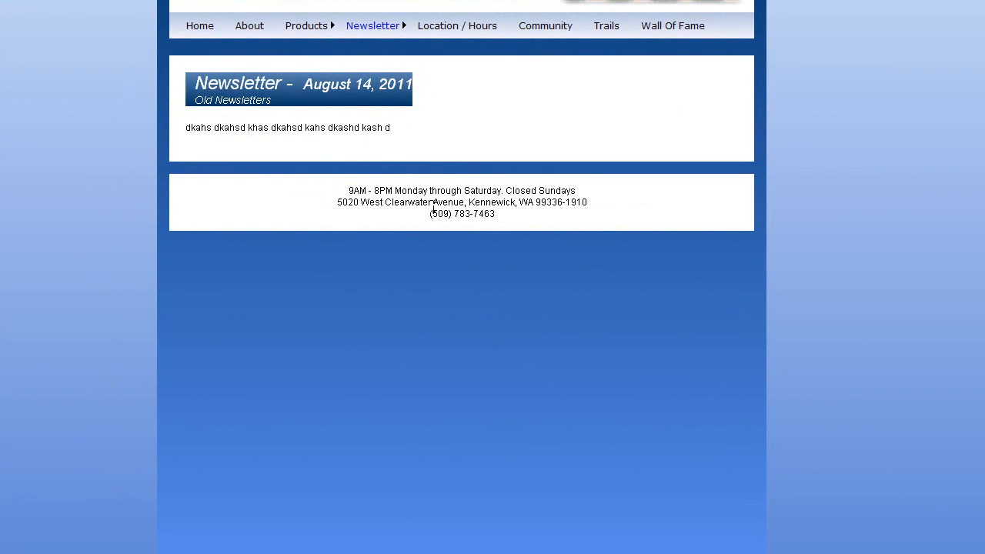
- Cut the <h2 class="contentTitle"> heading block out of the FormView ItemTemplate in newsletter/Default.aspx
{"action": "left_click", "coordinate": [357, 545]}
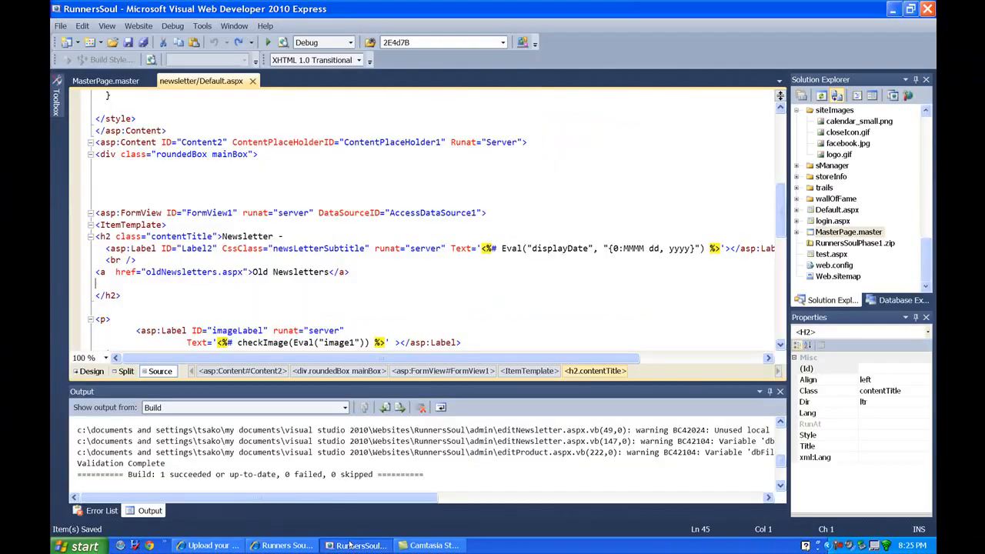
{"action": "left_click", "coordinate": [346, 271]}
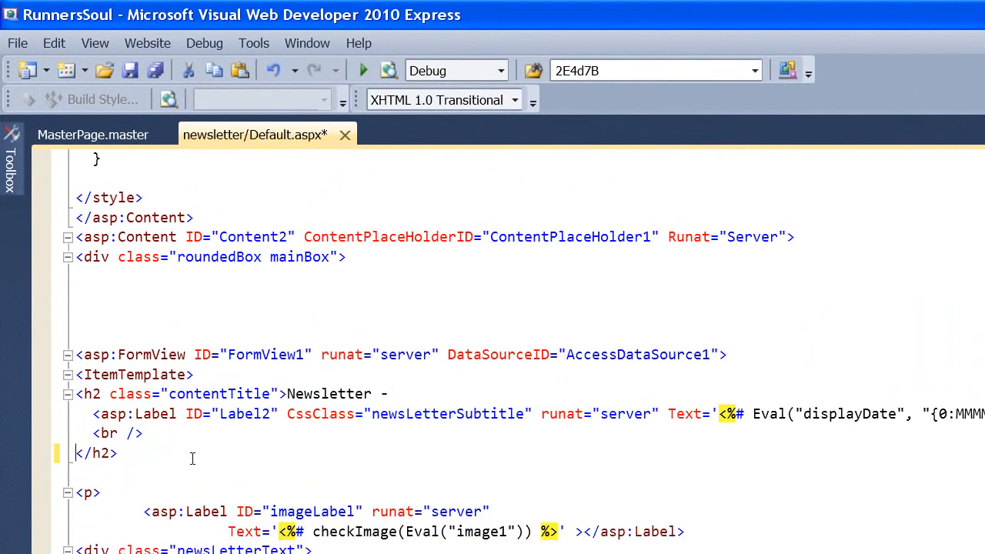
{"action": "mouse_move", "coordinate": [237, 444]}
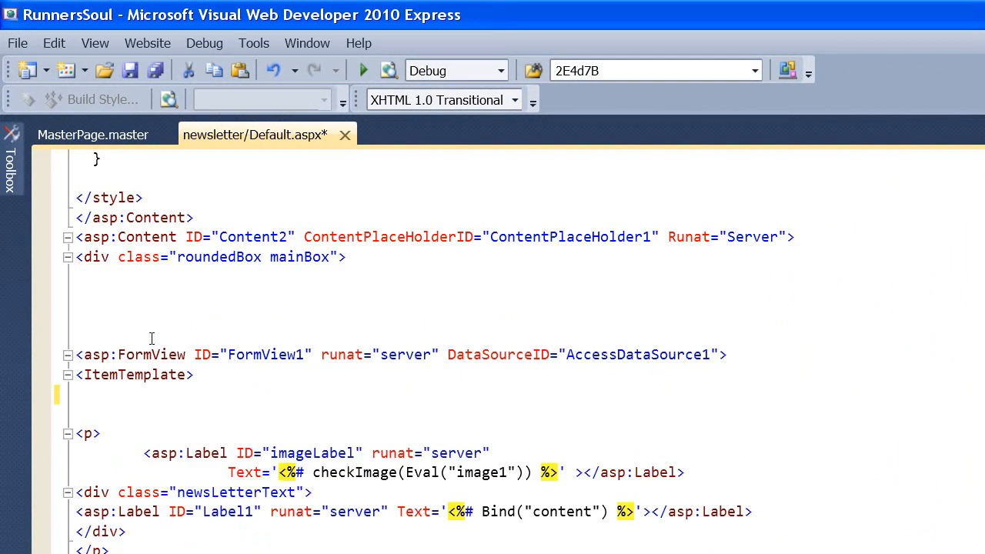
{"action": "left_click", "coordinate": [75, 315]}
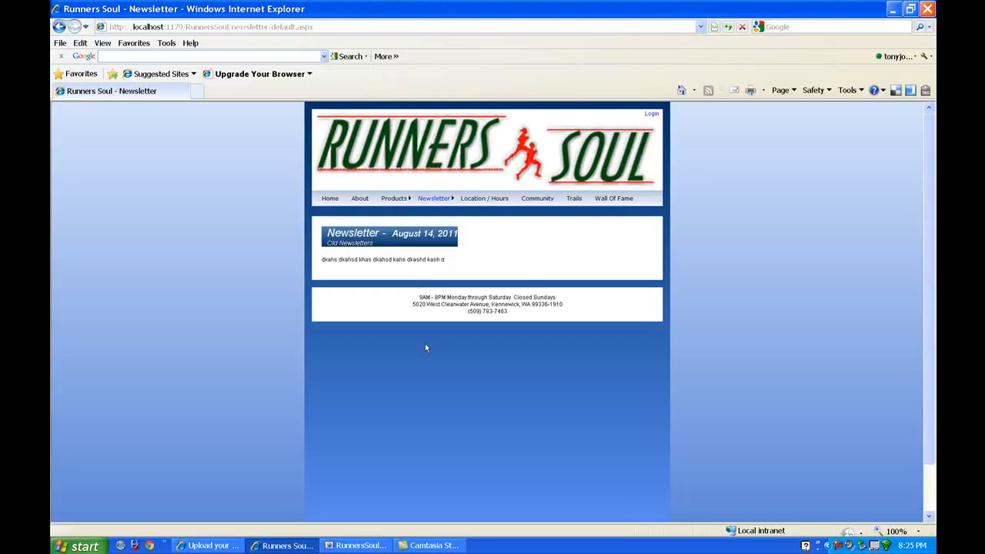
{"action": "mouse_move", "coordinate": [542, 217]}
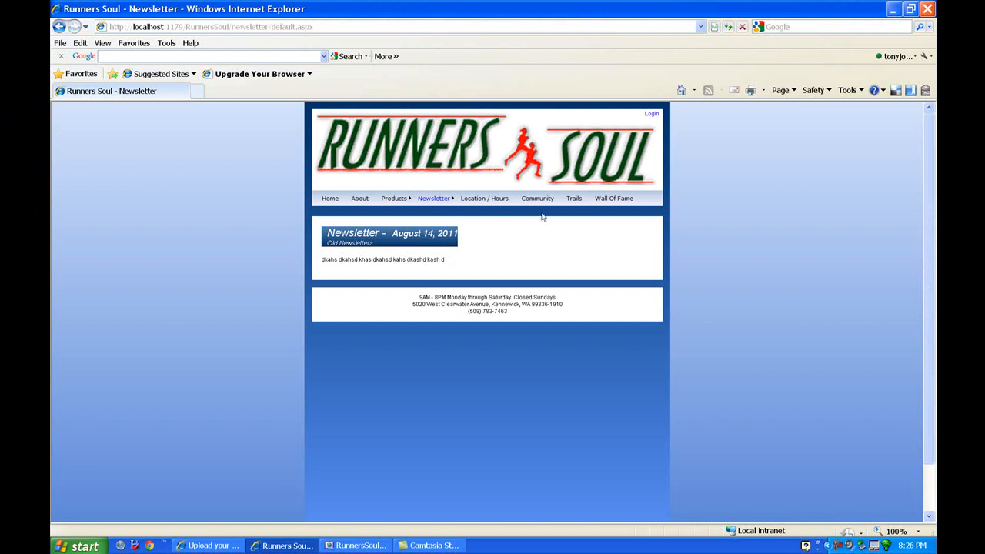
- Reload newsletter/default.aspx to see the bare heading, then return to the code editor
{"action": "left_click", "coordinate": [727, 26]}
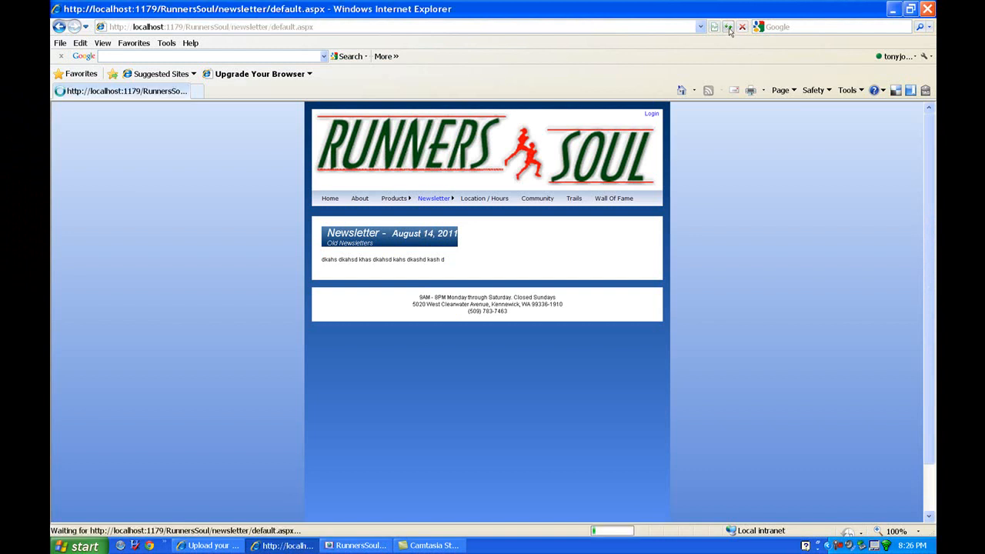
{"action": "left_click", "coordinate": [727, 28]}
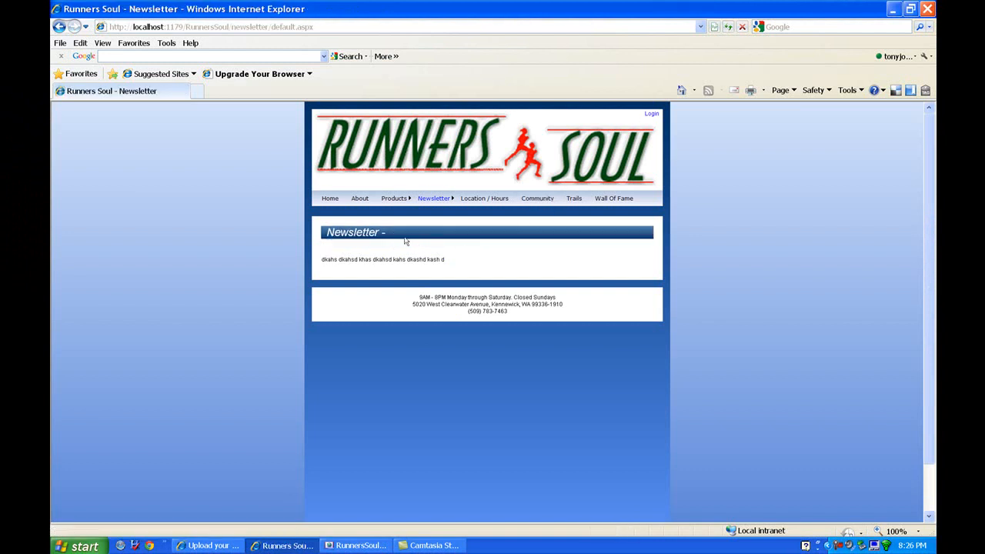
{"action": "mouse_move", "coordinate": [456, 238]}
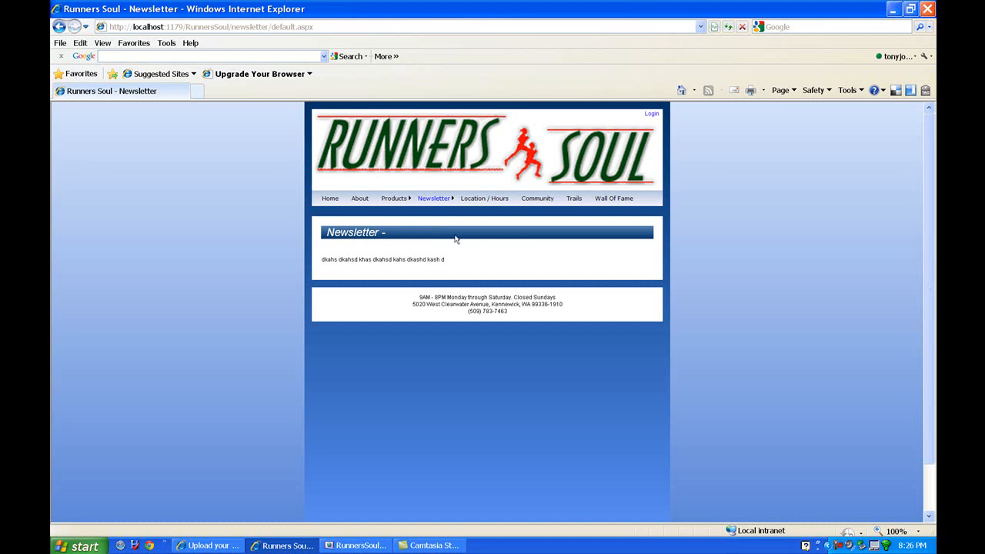
{"action": "mouse_move", "coordinate": [342, 521]}
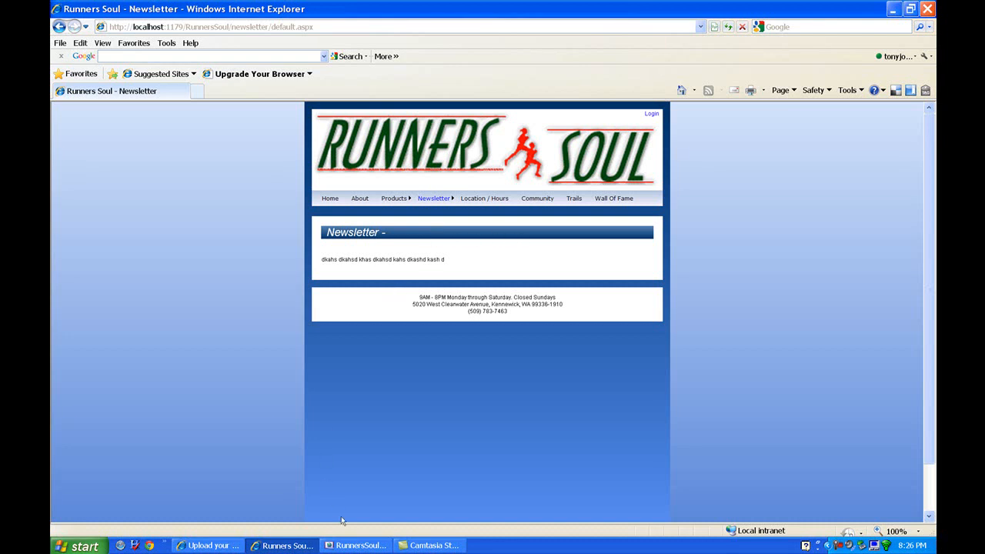
{"action": "left_click", "coordinate": [354, 545]}
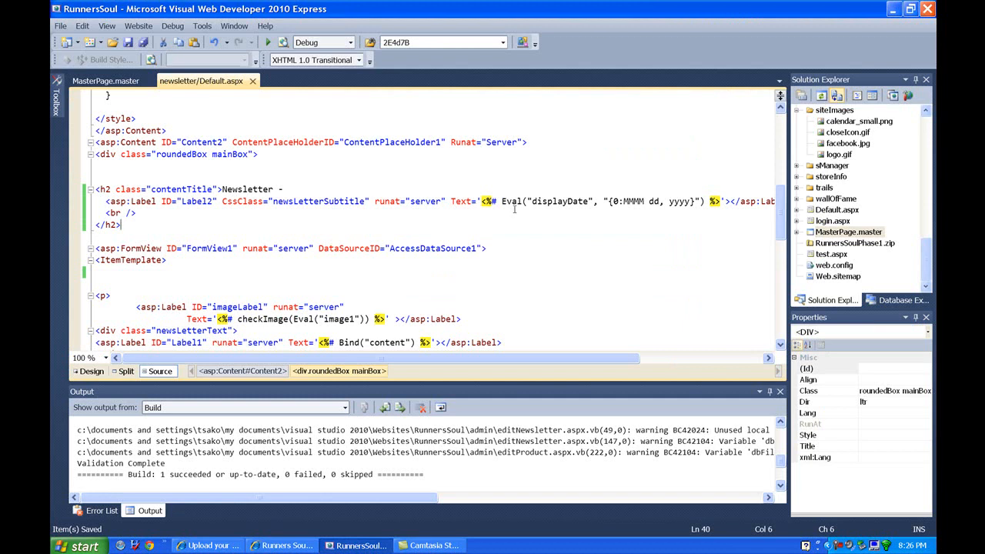
{"action": "mouse_move", "coordinate": [486, 216]}
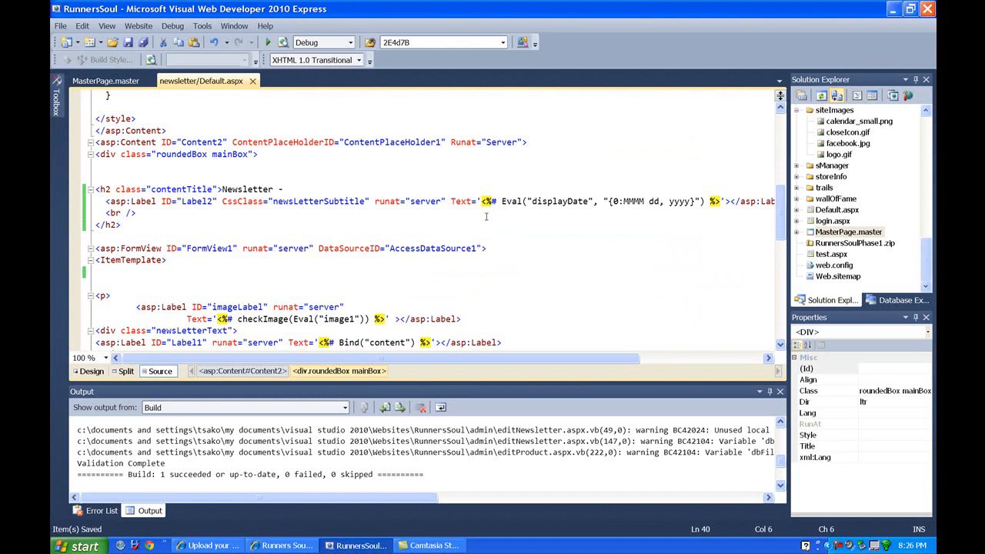
{"action": "mouse_move", "coordinate": [482, 208]}
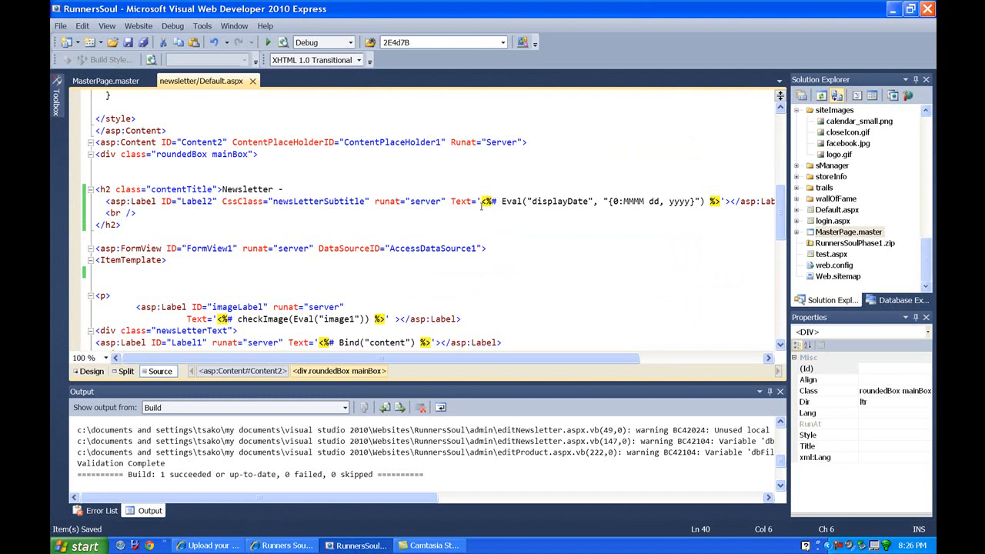
{"action": "mouse_move", "coordinate": [480, 207]}
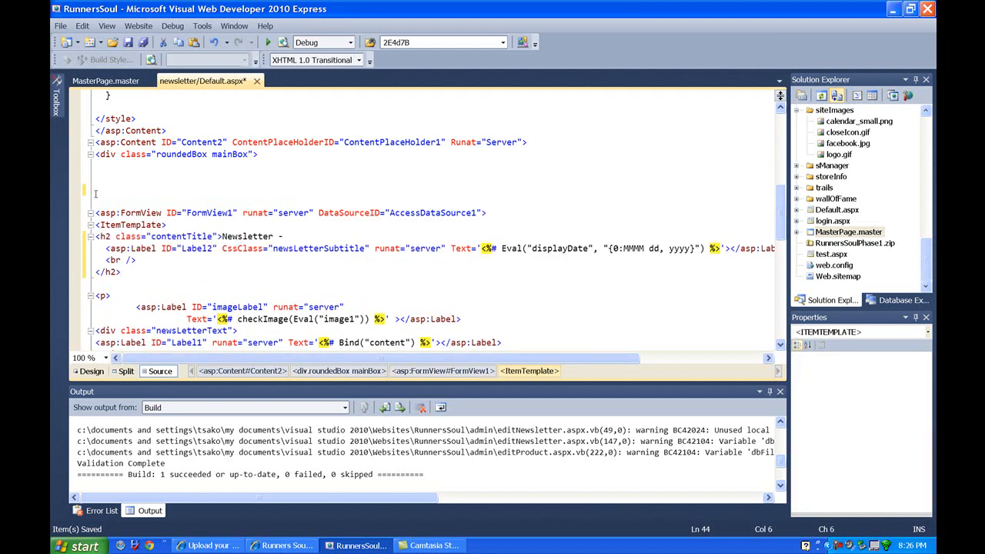
{"action": "mouse_move", "coordinate": [483, 216]}
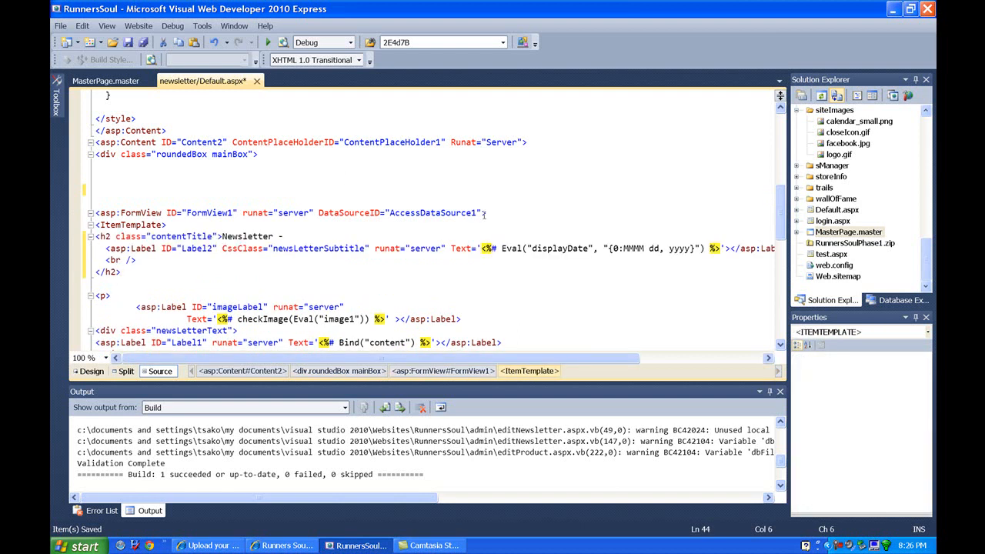
- Add Width="760" to the asp:FormView tag in newsletter/Default.aspx
{"action": "left_click", "coordinate": [483, 213]}
{"action": "type", "text": " Width=\""}
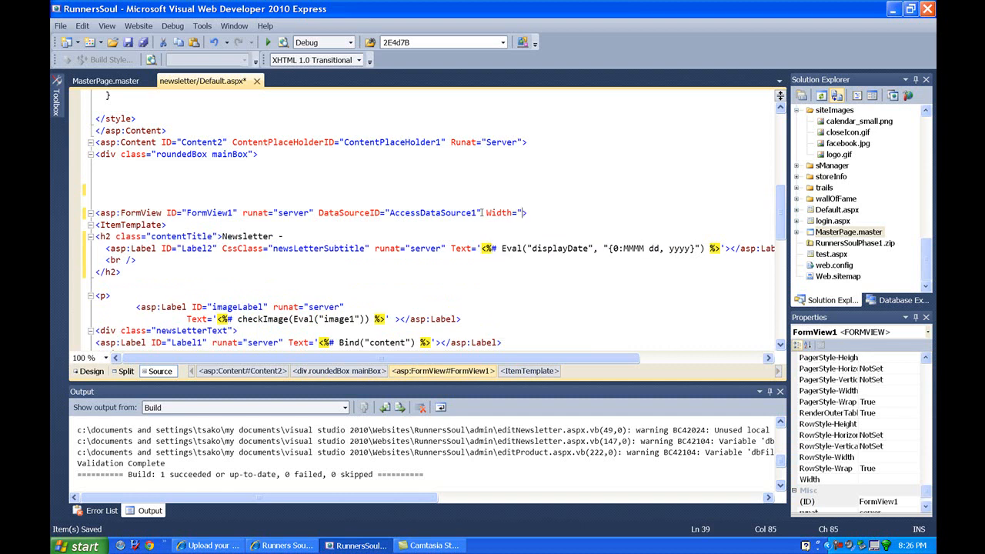
{"action": "type", "text": "760"}
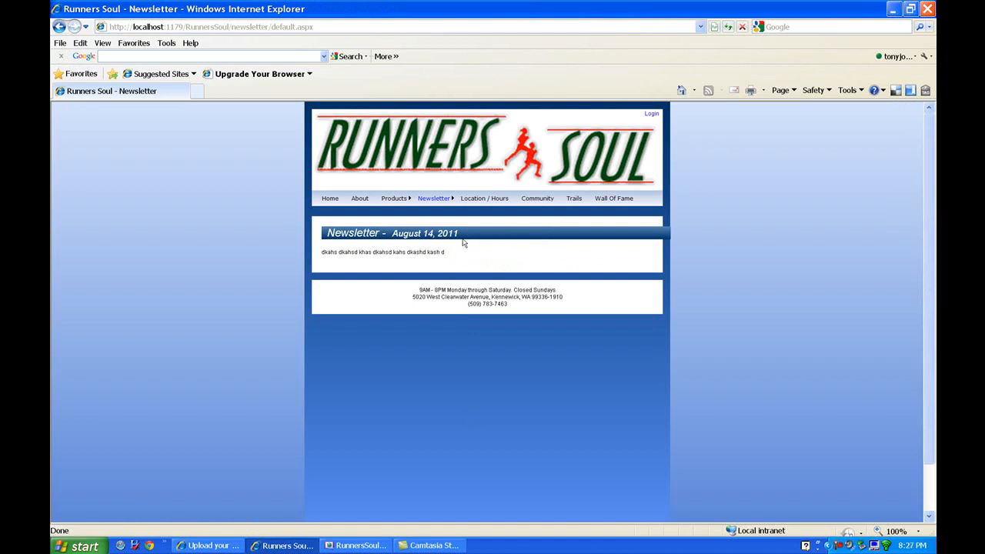
{"action": "mouse_move", "coordinate": [668, 237]}
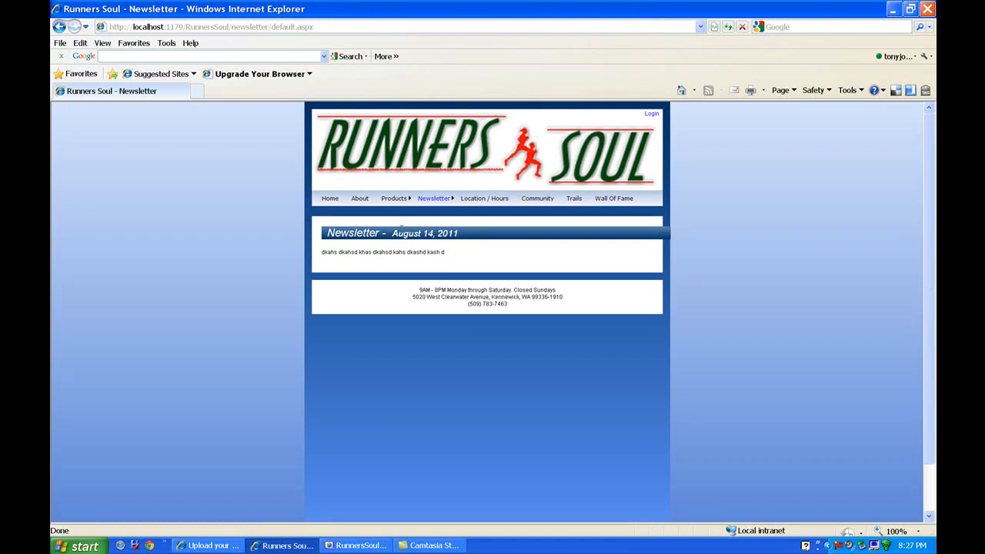
{"action": "mouse_move", "coordinate": [355, 545]}
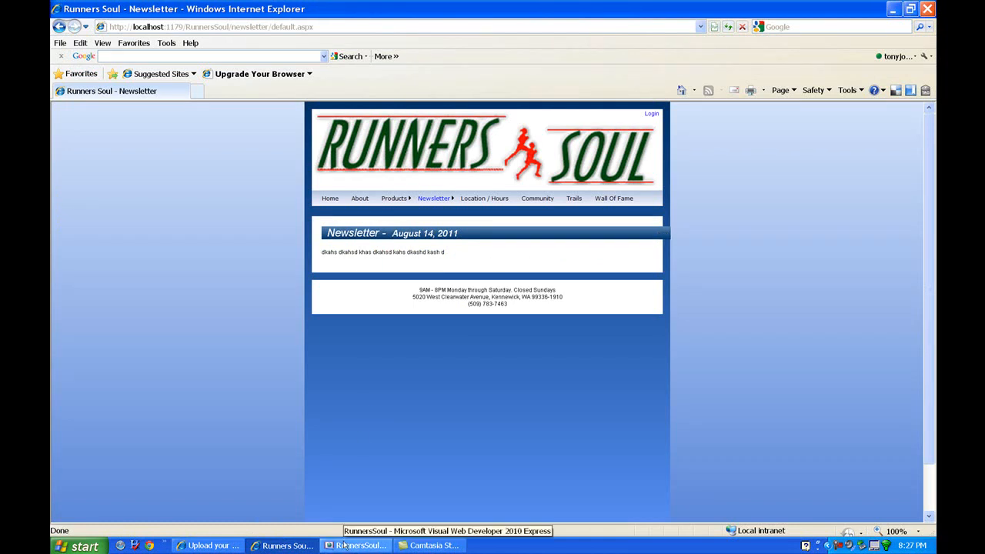
- Change the FormView's Width attribute from 760 to 728
{"action": "left_click", "coordinate": [357, 545]}
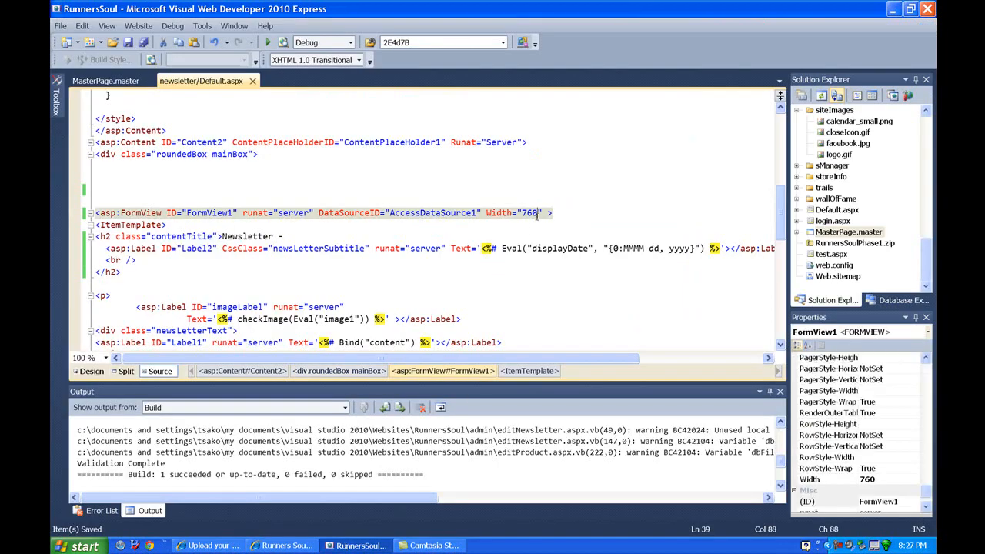
{"action": "key", "text": "BackSpace"}
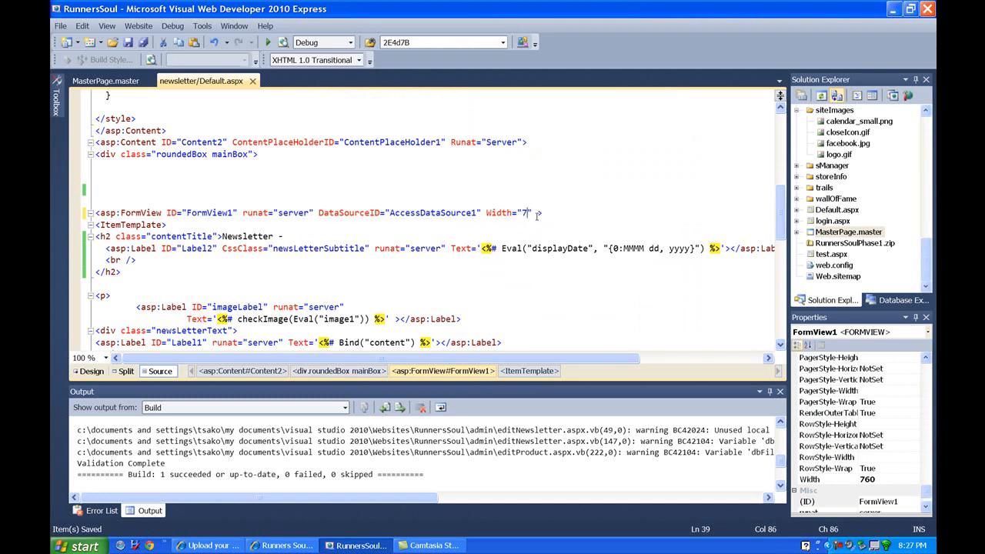
{"action": "type", "text": "28"}
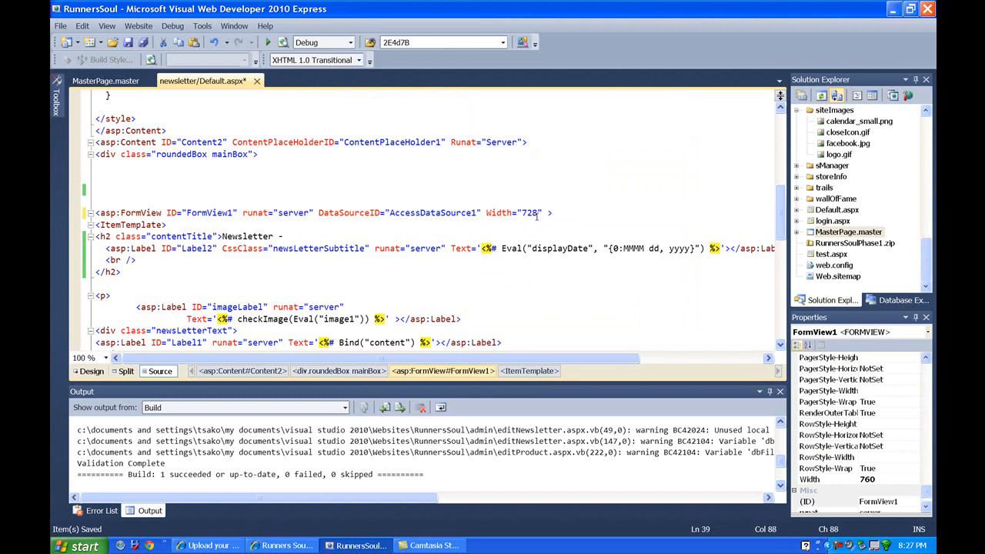
{"action": "mouse_move", "coordinate": [195, 129]}
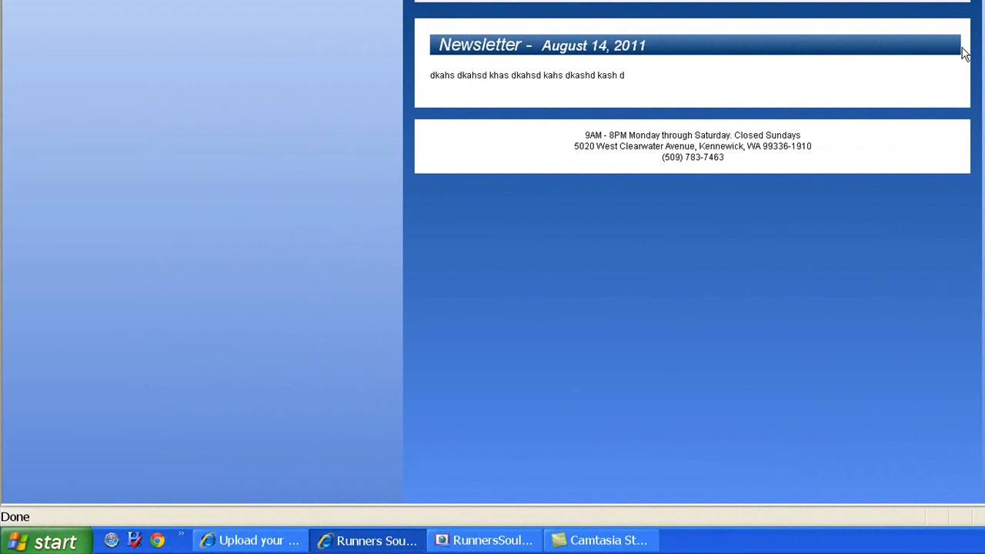
{"action": "mouse_move", "coordinate": [443, 206]}
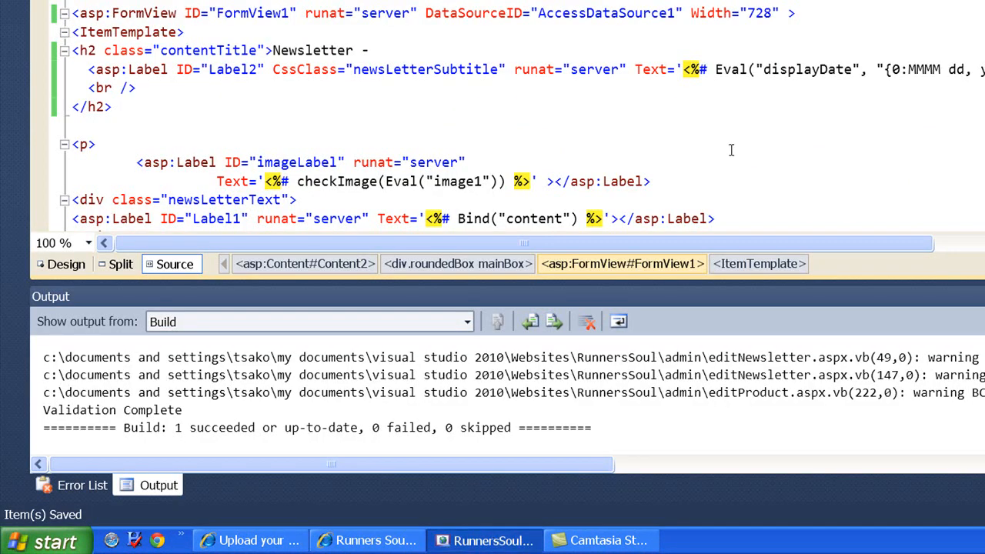
- Reload the newsletter page to check the 728-wide panel fits, then return to the project for Web.sitemap
{"action": "key", "text": "Backspace"}
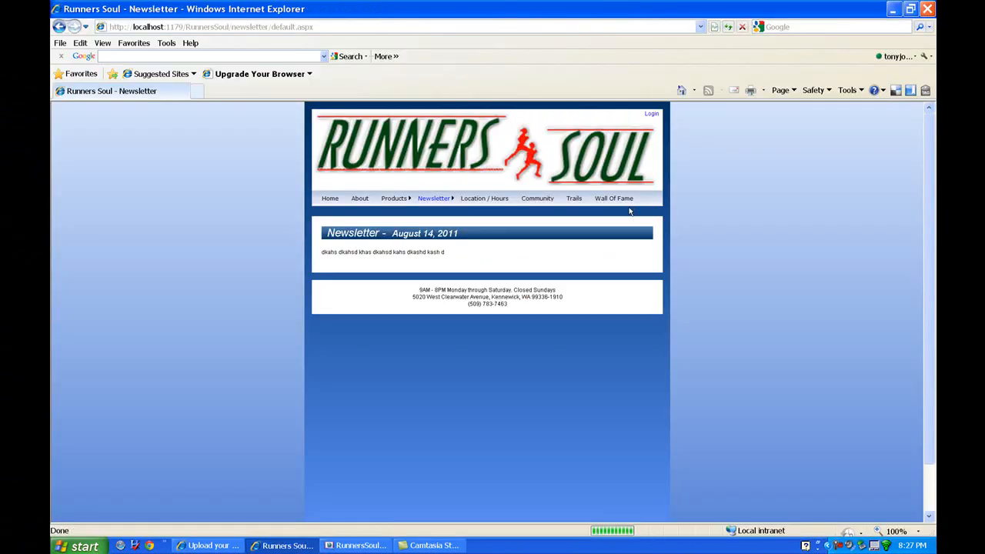
{"action": "mouse_move", "coordinate": [654, 242]}
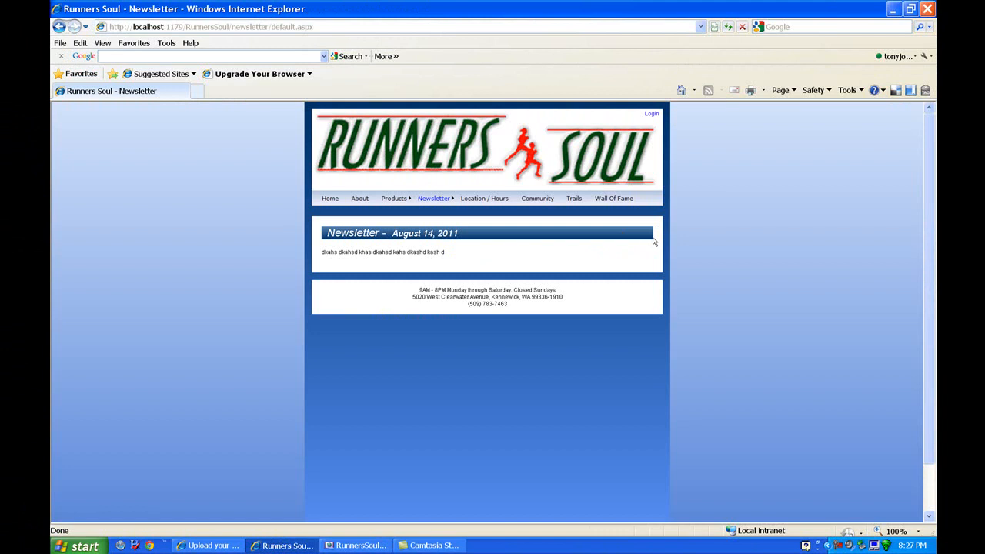
{"action": "mouse_move", "coordinate": [422, 473]}
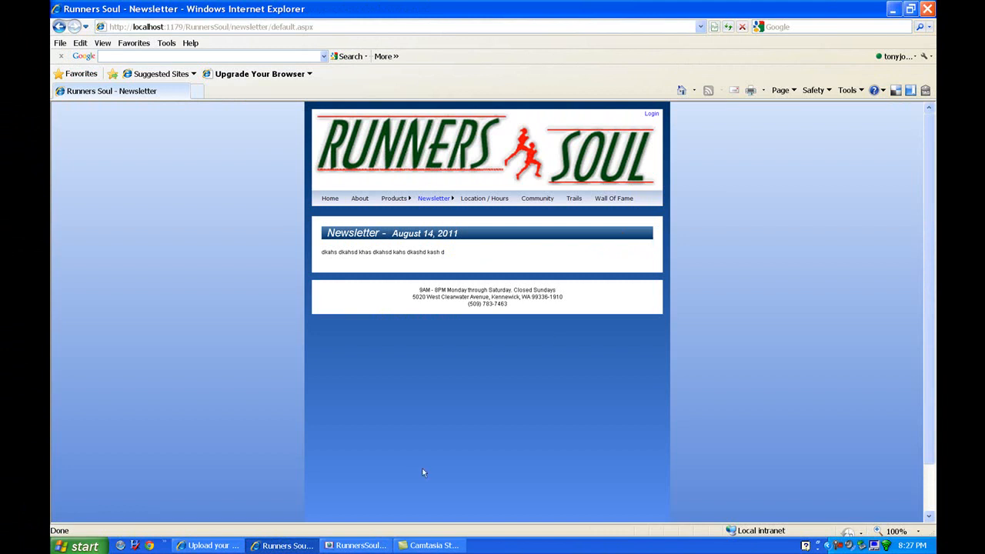
{"action": "left_click", "coordinate": [356, 545]}
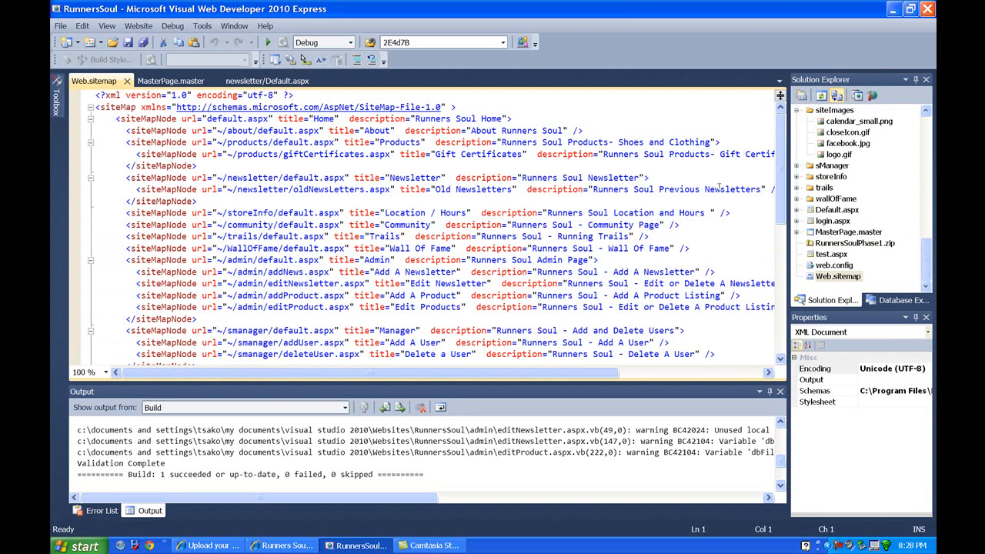
- Self-close the Newsletter siteMapNode and move the Old Newsletters node into the Admin section
{"action": "left_click", "coordinate": [650, 177]}
{"action": "type", "text": " /"}
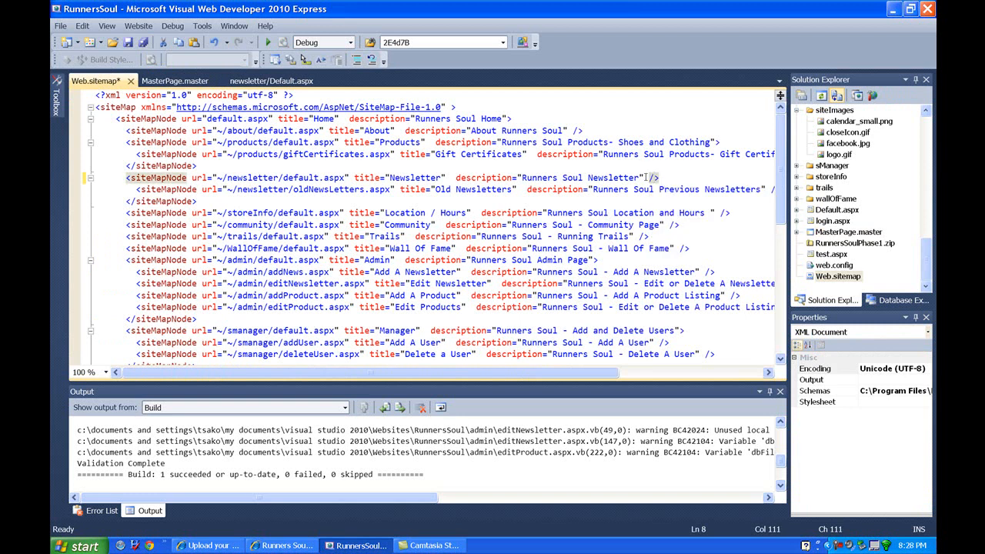
{"action": "left_click", "coordinate": [650, 189]}
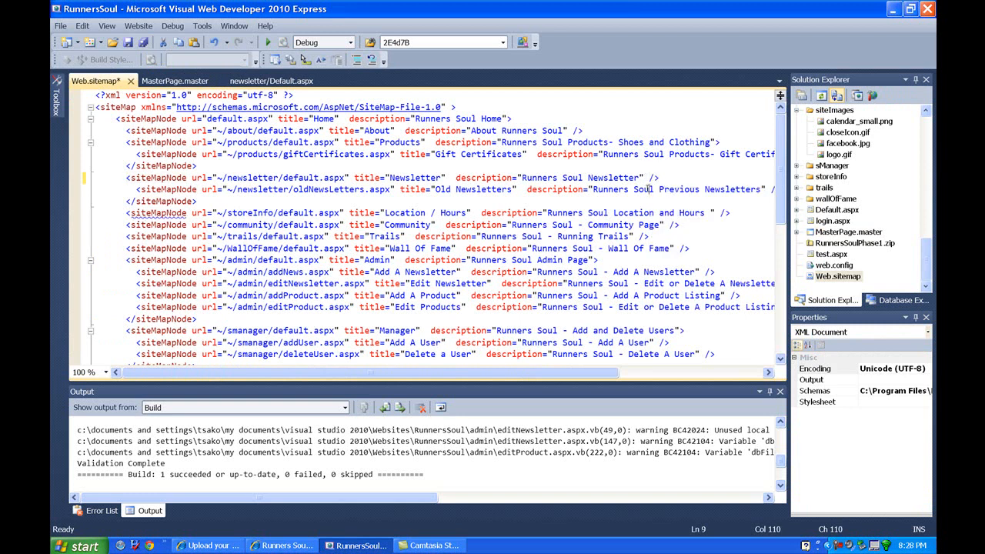
{"action": "left_click", "coordinate": [96, 187]}
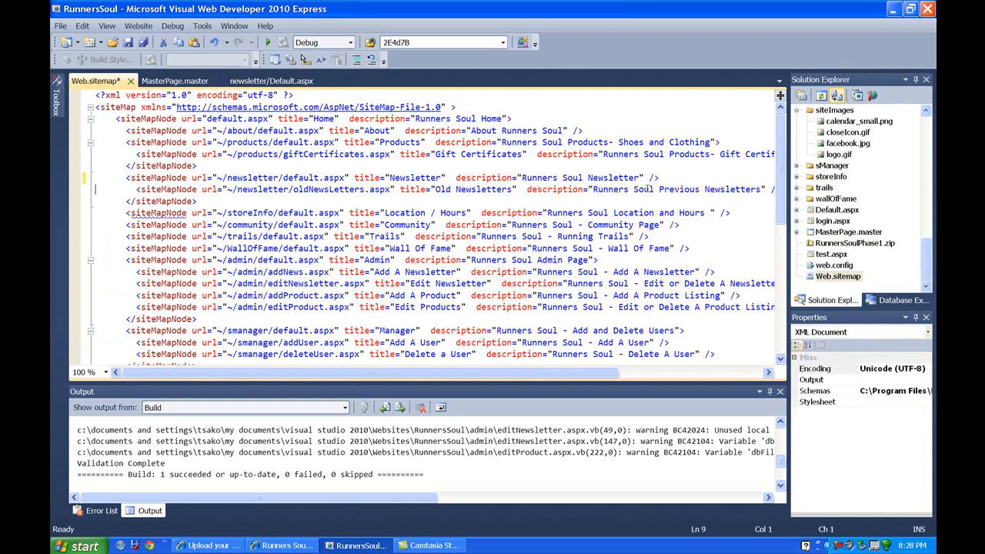
{"action": "left_click", "coordinate": [650, 190]}
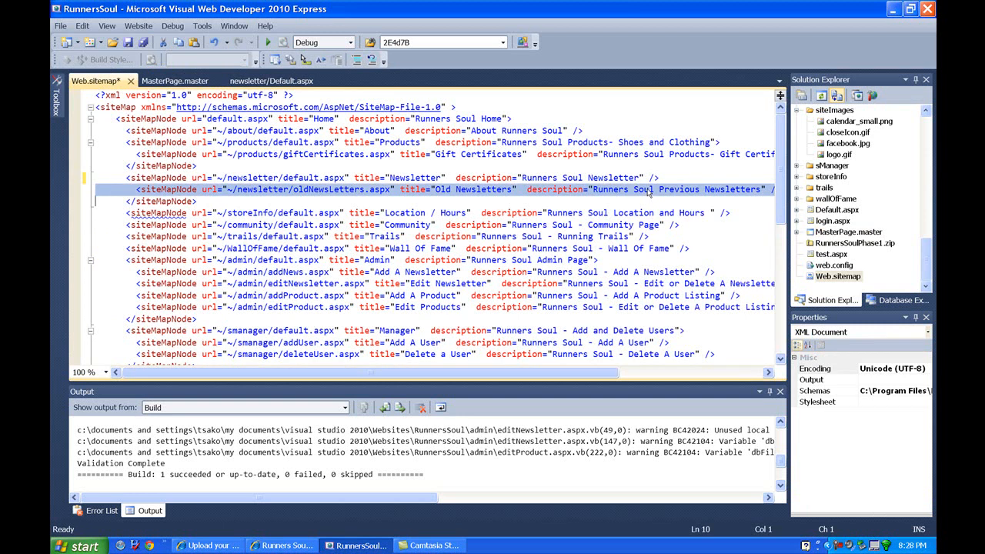
{"action": "key", "text": "Delete"}
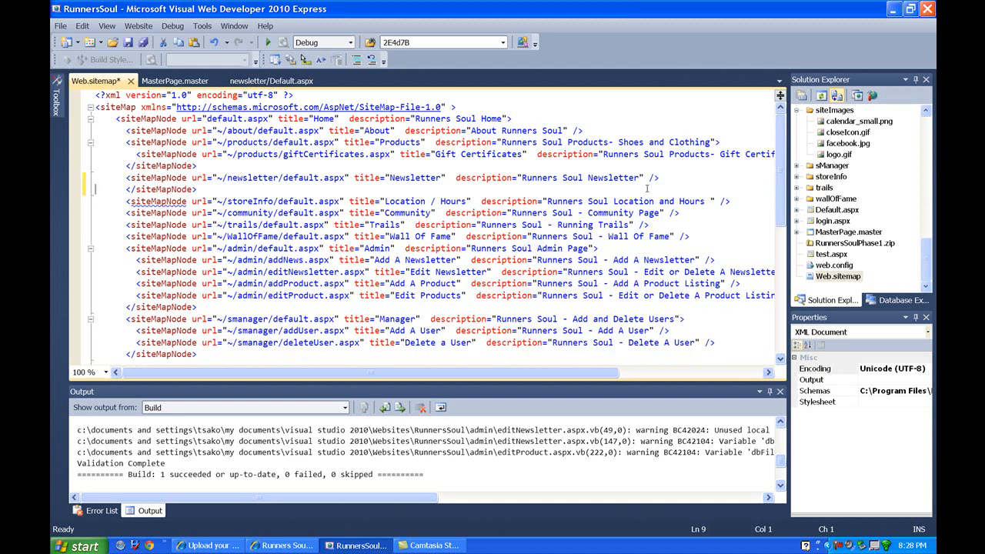
{"action": "left_click", "coordinate": [161, 189]}
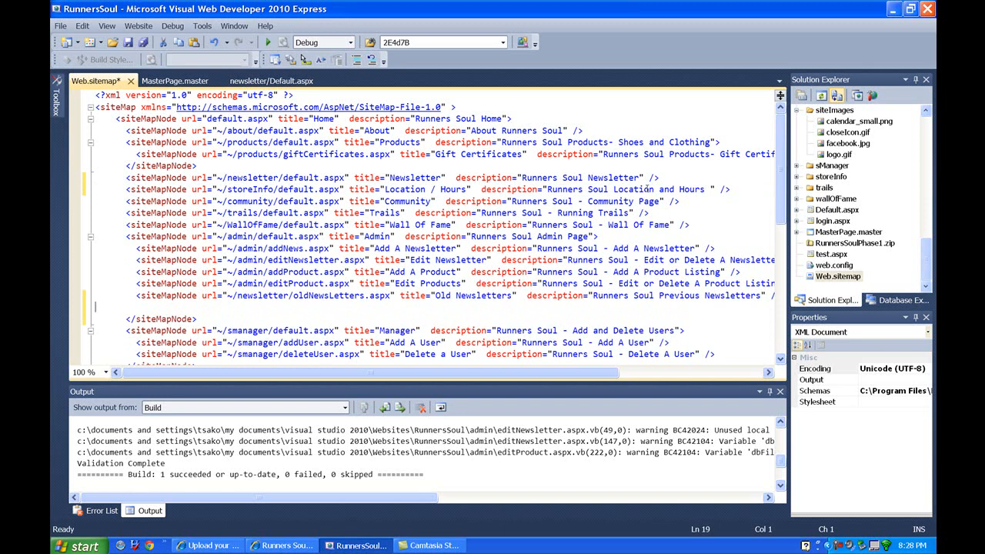
- Edit the Admin event entries so they read Add An Event and Edit Events
{"action": "scroll", "scroll_direction": "right", "scroll_amount": 3}
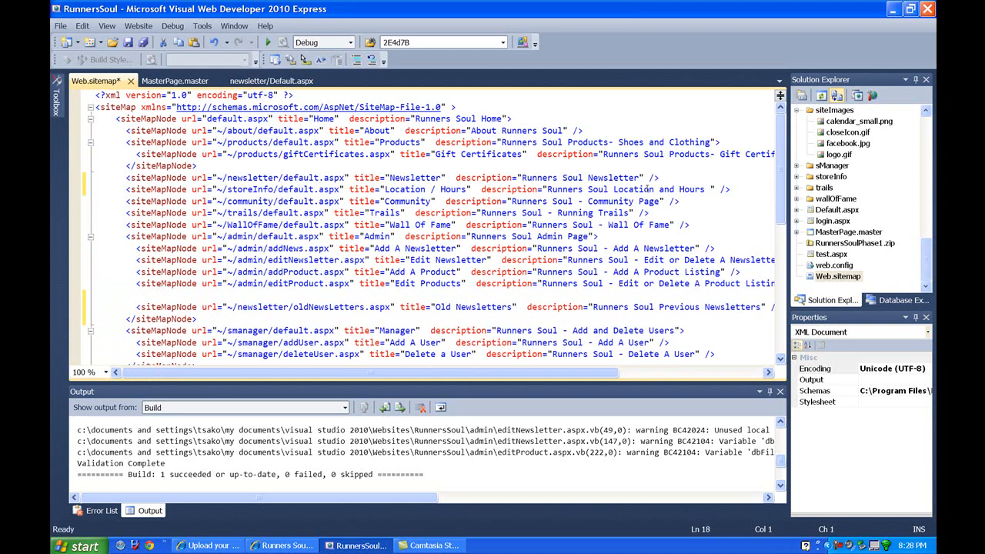
{"action": "scroll", "scroll_direction": "down", "scroll_amount": 3}
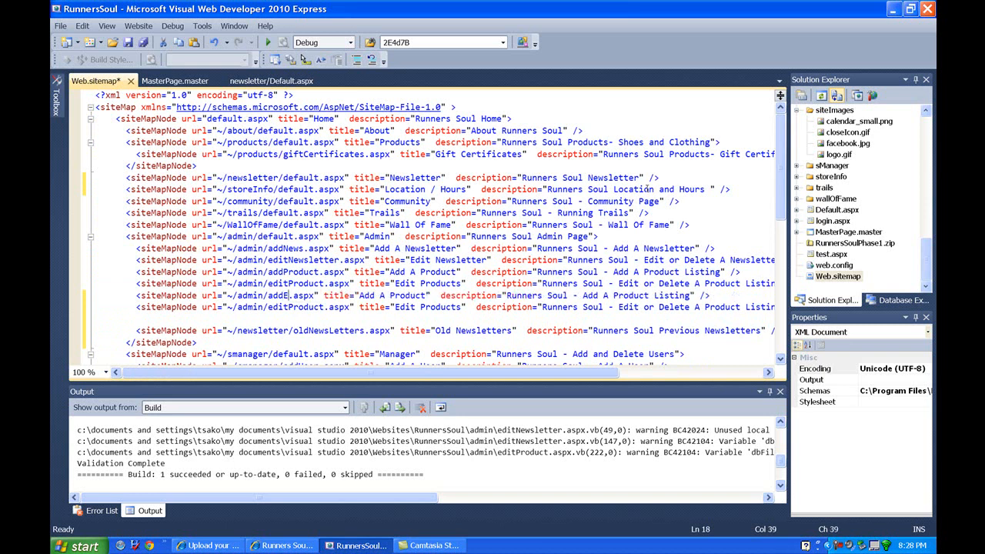
{"action": "type", "text": "vent"}
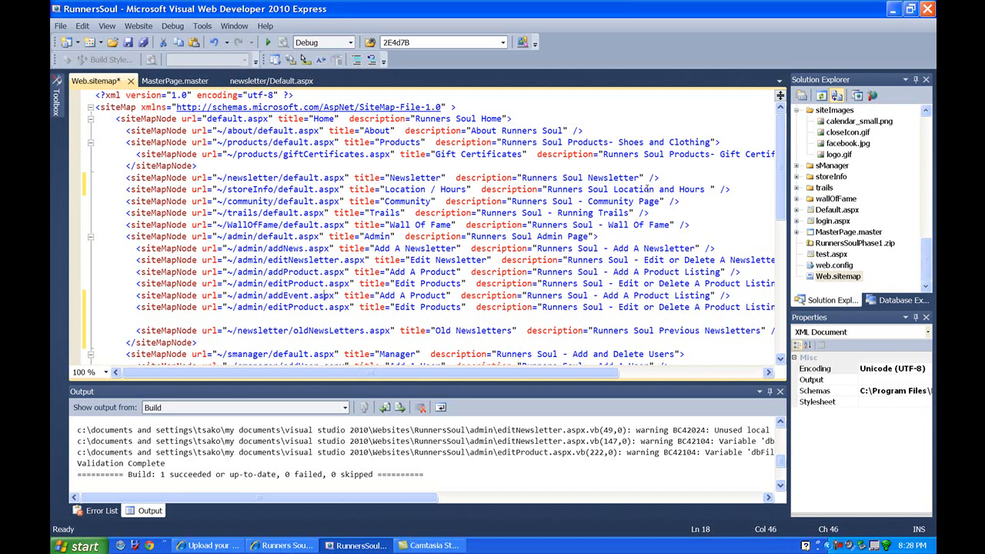
{"action": "type", "text": "An"}
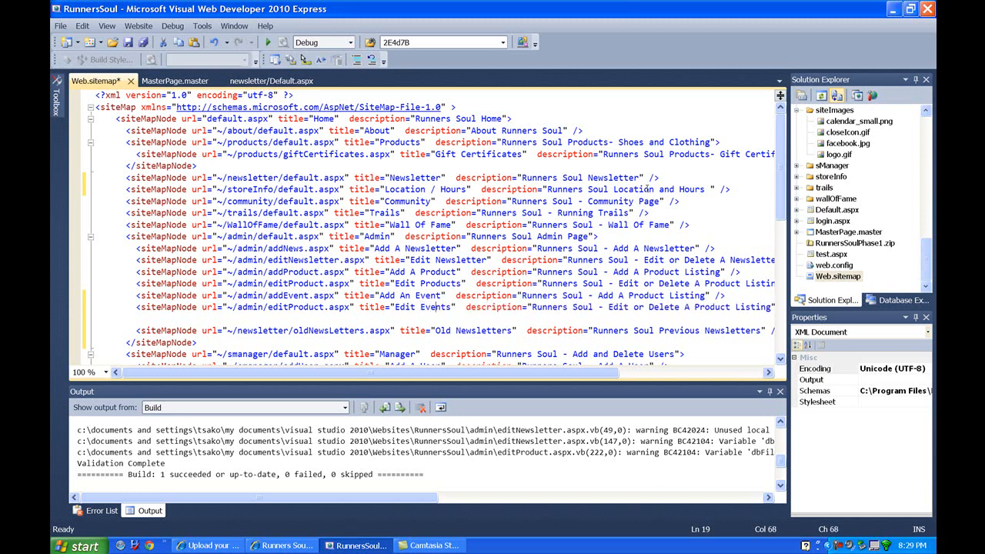
- Duplicate the Edit Events siteMapNode line directly above Old Newsletters
{"action": "left_click", "coordinate": [317, 308]}
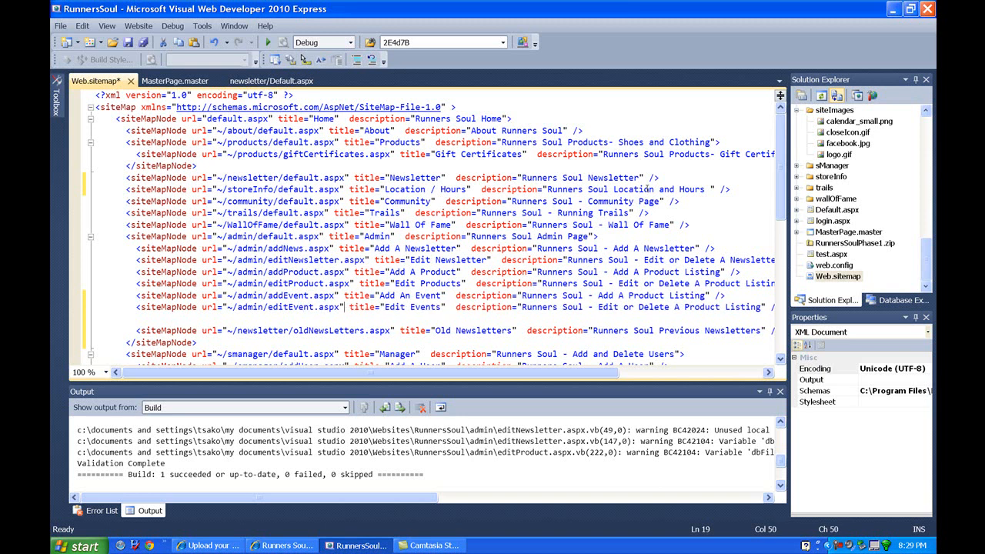
{"action": "left_click", "coordinate": [619, 295]}
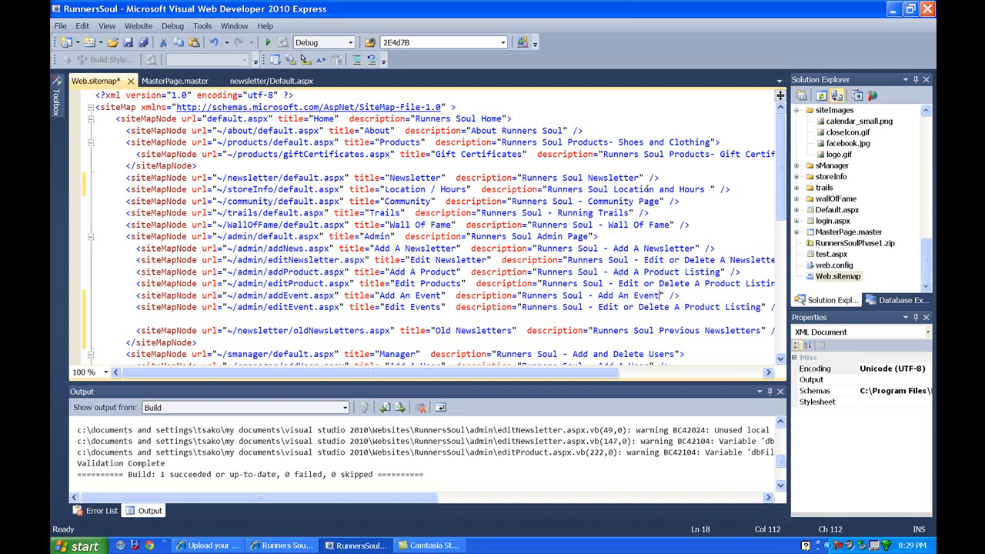
{"action": "left_click", "coordinate": [681, 308]}
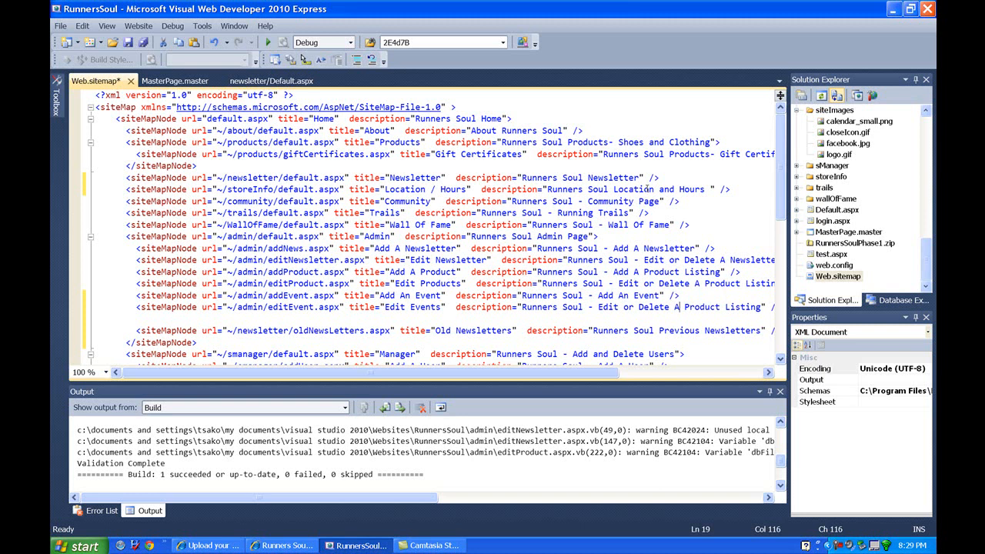
{"action": "double_click", "coordinate": [720, 308]}
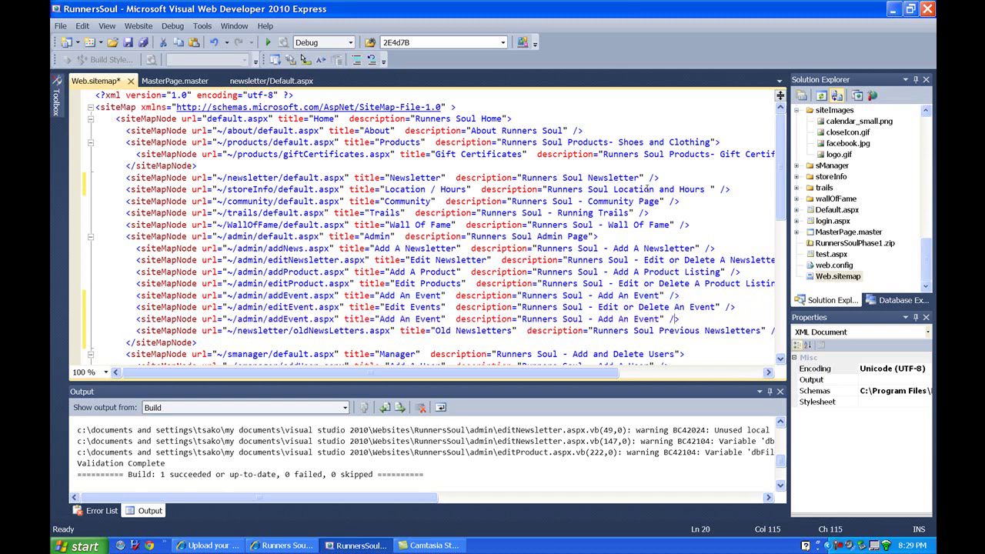
- Retitle the duplicated node as Upload A Picture pointing to uploadPictures.aspx and save Web.sitemap
{"action": "double_click", "coordinate": [628, 318]}
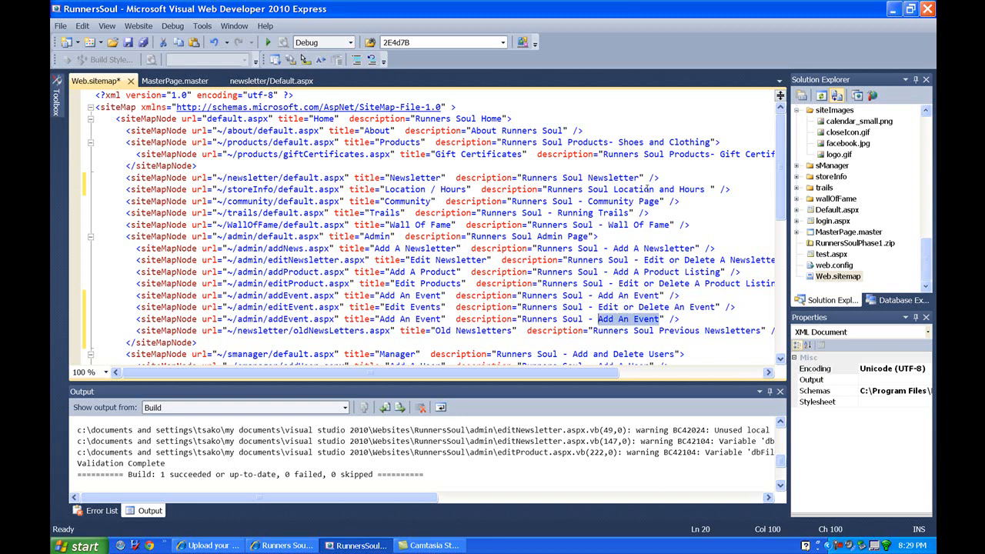
{"action": "type", "text": "Upload an It"}
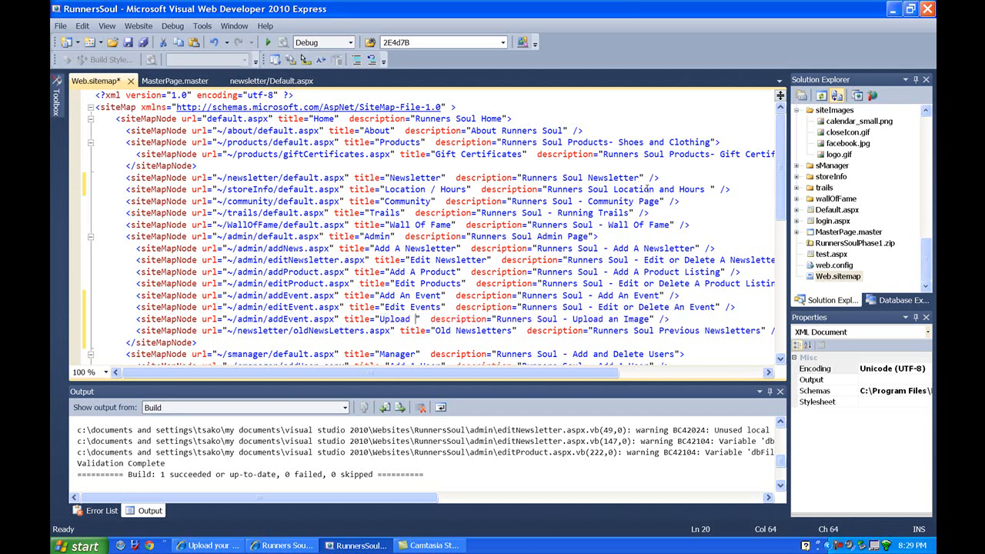
{"action": "type", "text": "An Image"}
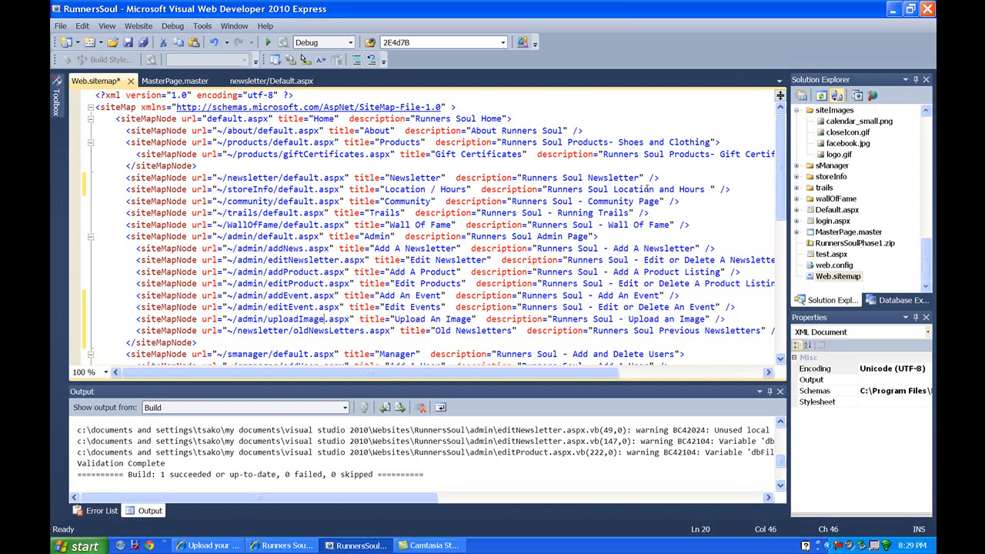
{"action": "mouse_move", "coordinate": [923, 255]}
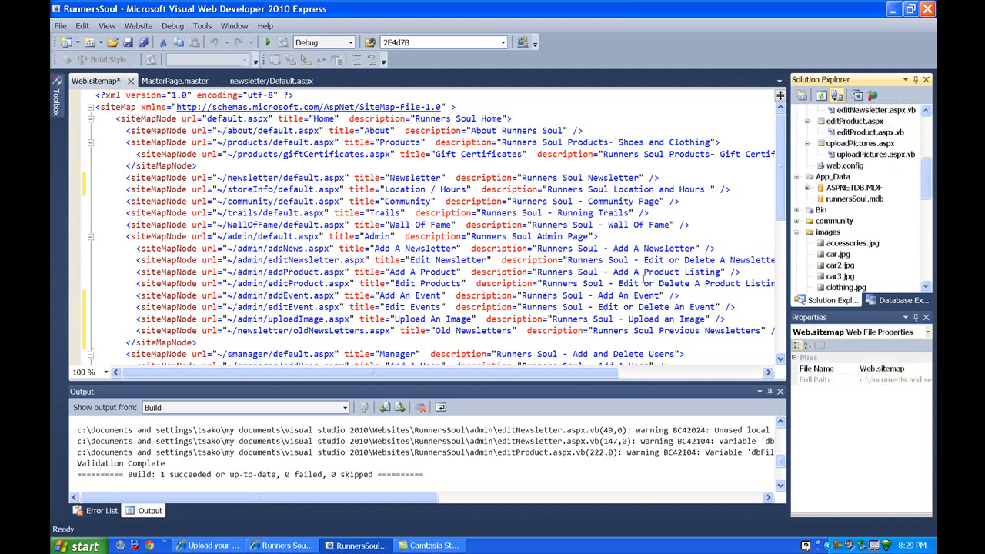
{"action": "left_click", "coordinate": [324, 319]}
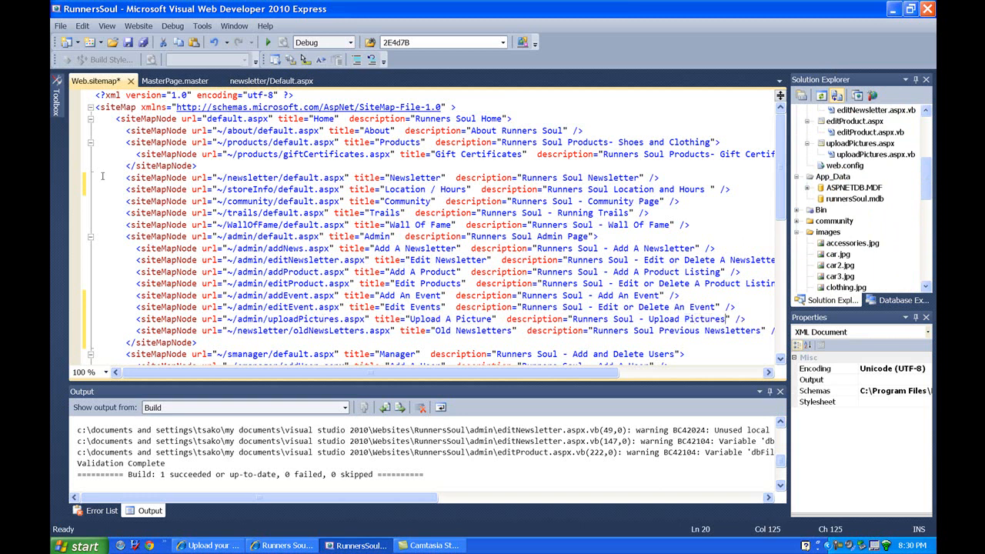
{"action": "key", "text": "ctrl+s"}
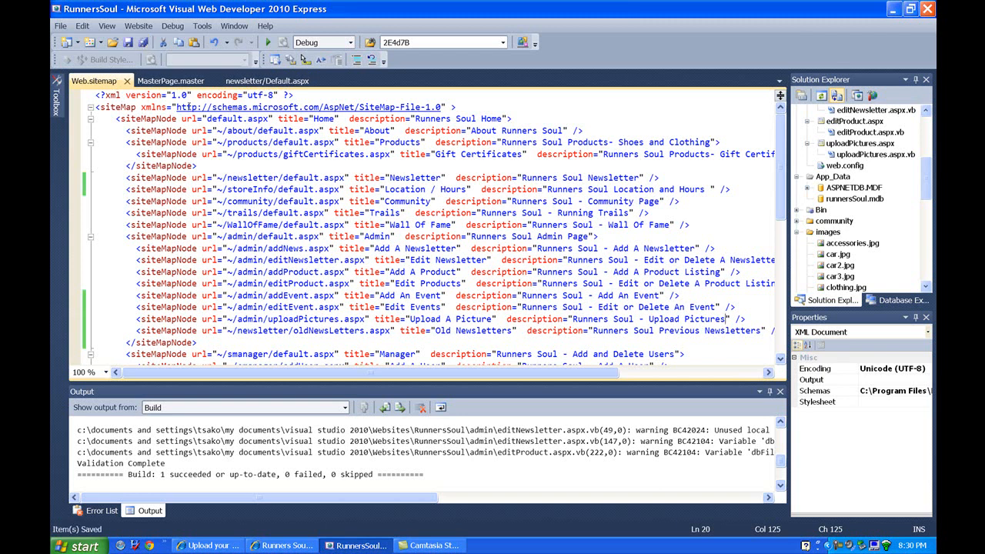
{"action": "mouse_move", "coordinate": [290, 523]}
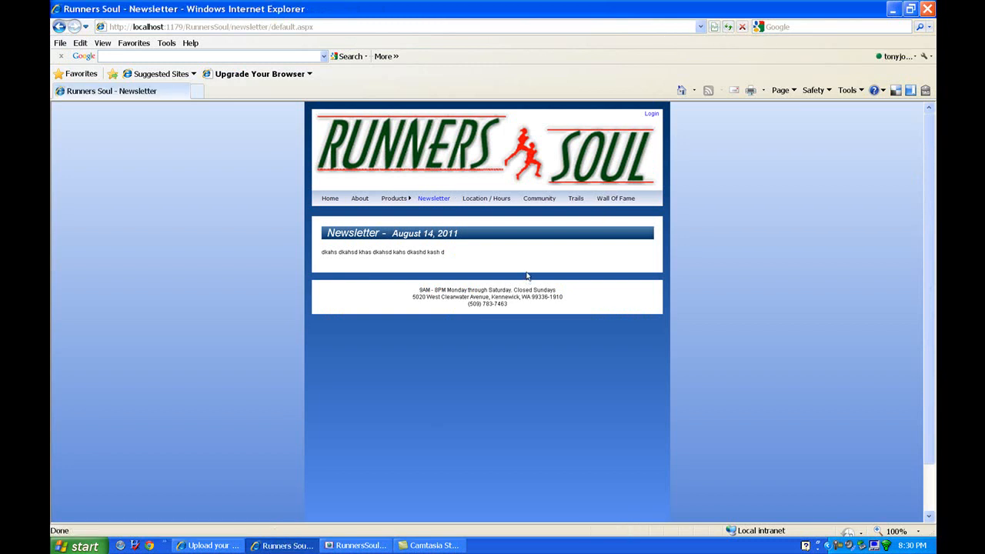
{"action": "mouse_move", "coordinate": [434, 197]}
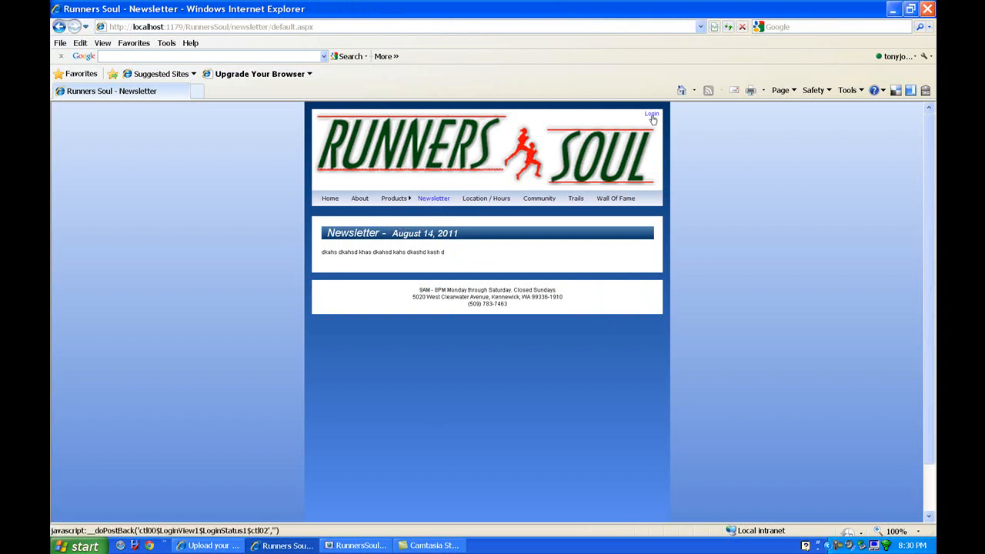
- Sign in to Runners Soul as tony, retrying the resend dialog, ending with a failed-login message
{"action": "left_click", "coordinate": [651, 114]}
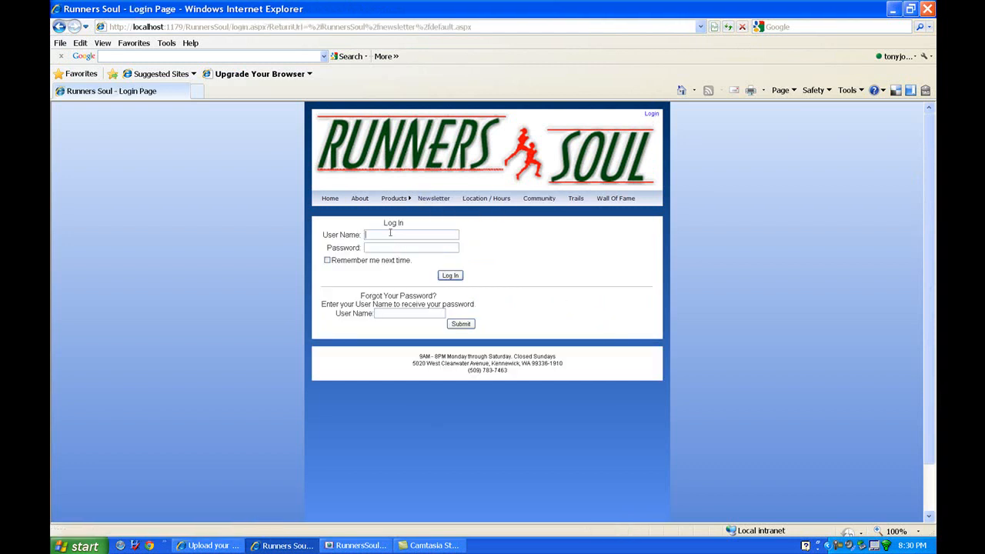
{"action": "type", "text": "tony"}
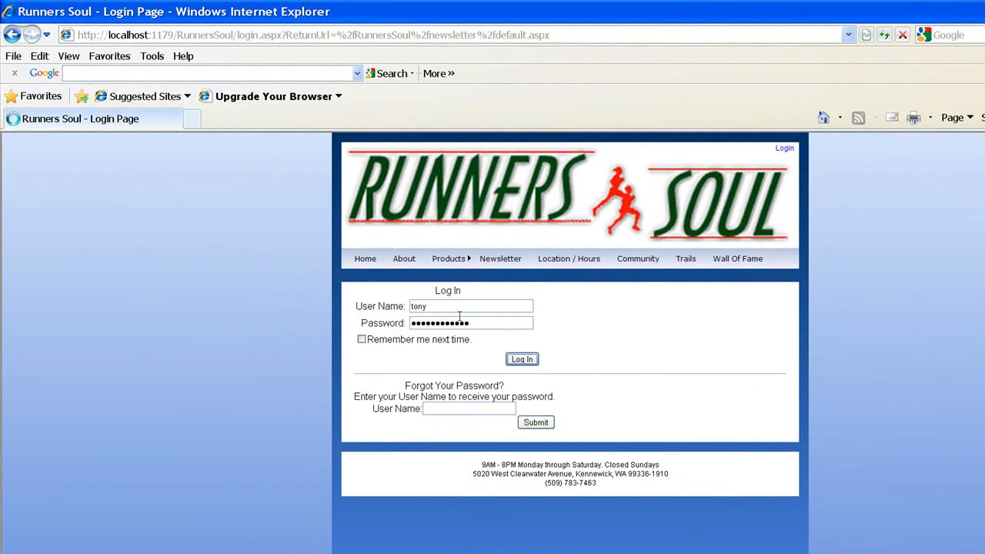
{"action": "left_click", "coordinate": [521, 359]}
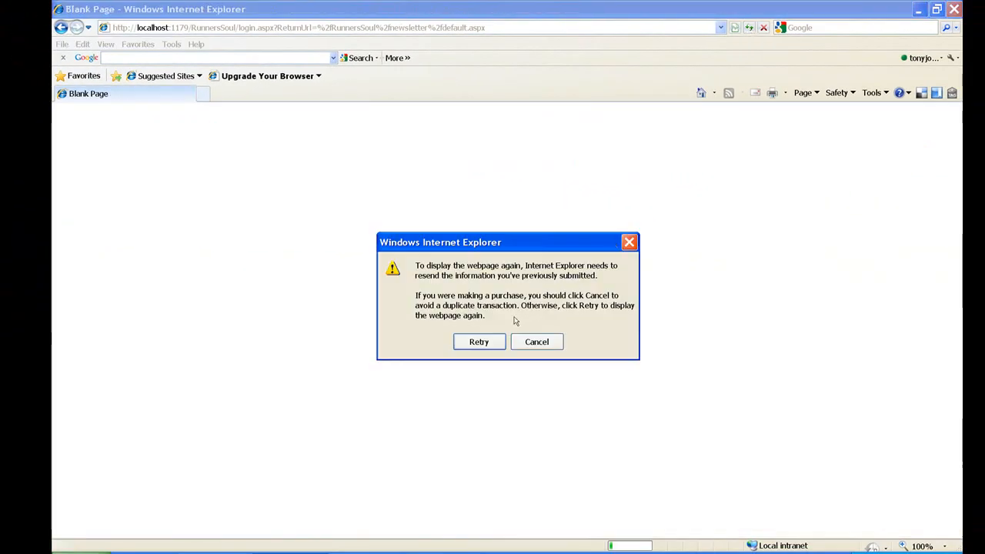
{"action": "left_click", "coordinate": [479, 342]}
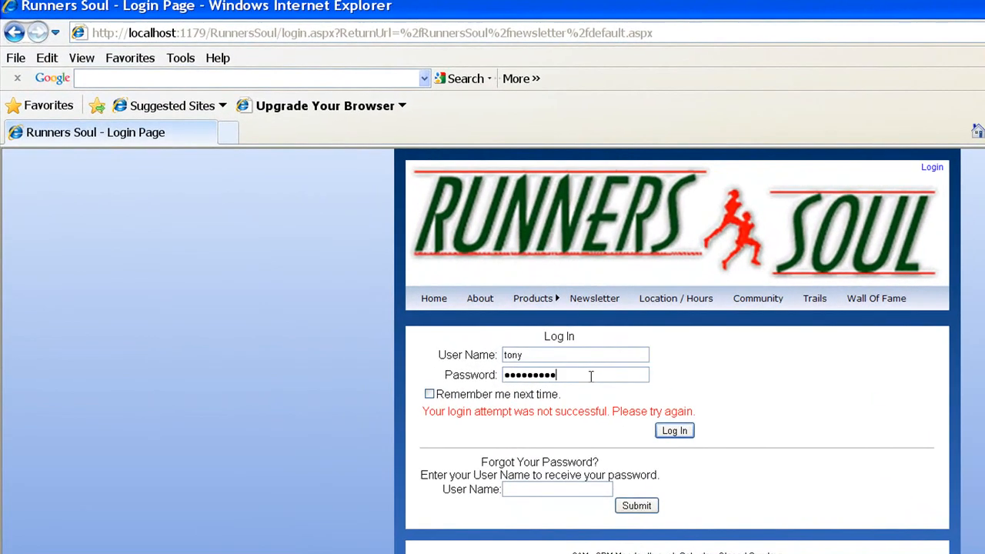
- Log in again and hover Admin to confirm Upload A Picture and Old Newsletters are listed
{"action": "left_click", "coordinate": [674, 431]}
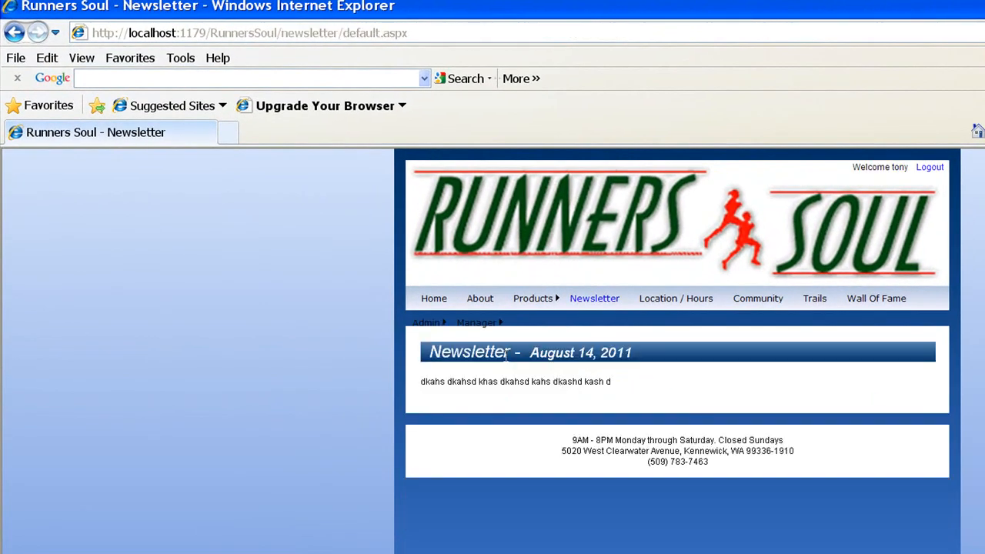
{"action": "left_click", "coordinate": [425, 322]}
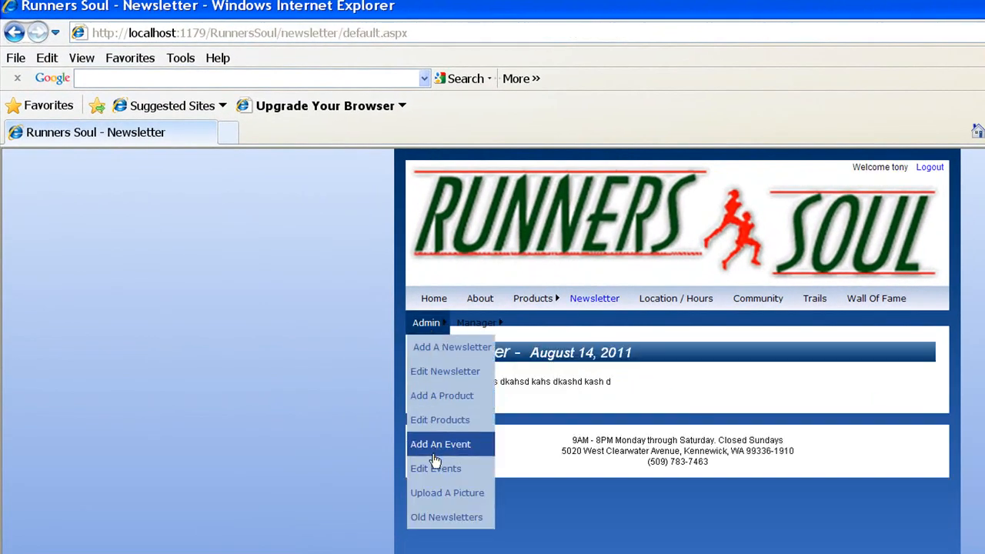
{"action": "mouse_move", "coordinate": [434, 495]}
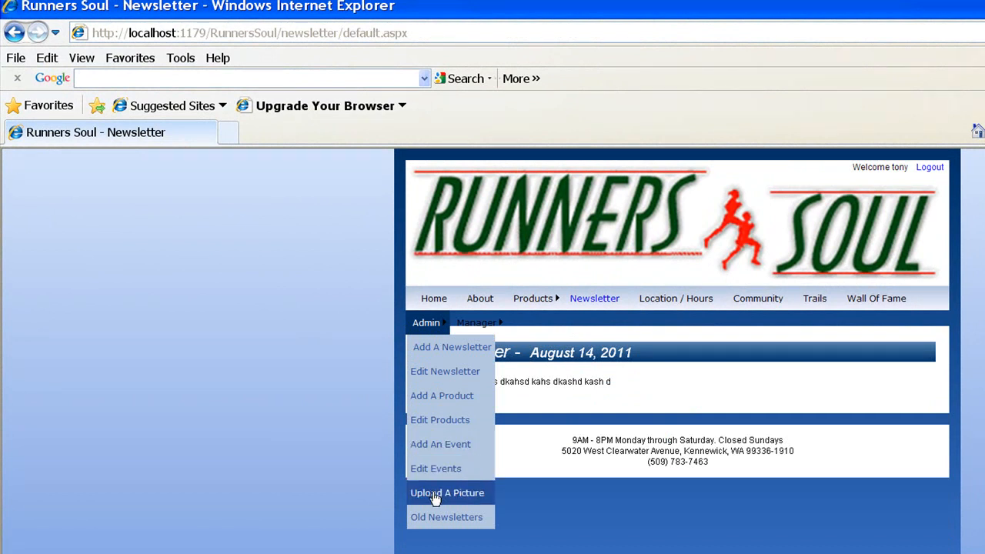
{"action": "mouse_move", "coordinate": [447, 517]}
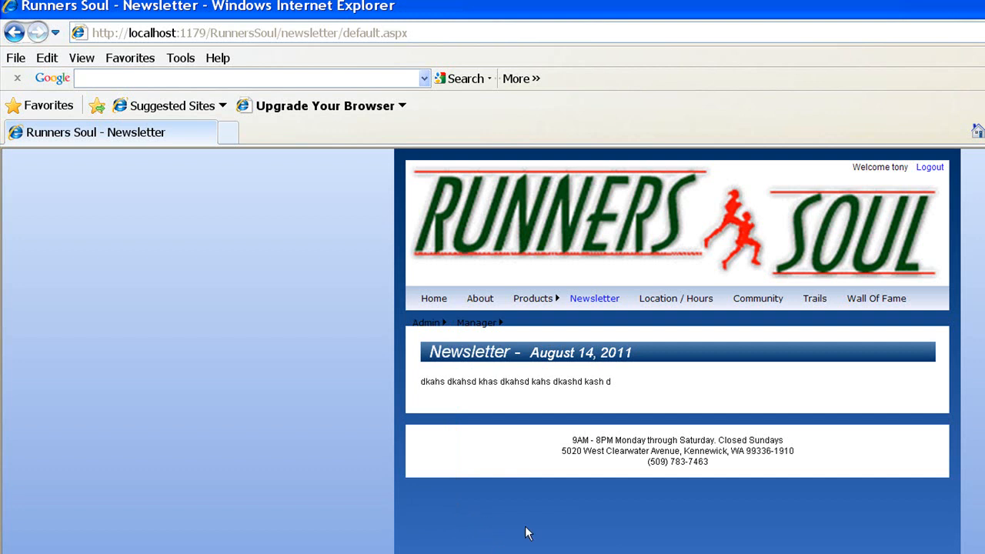
{"action": "mouse_move", "coordinate": [862, 497]}
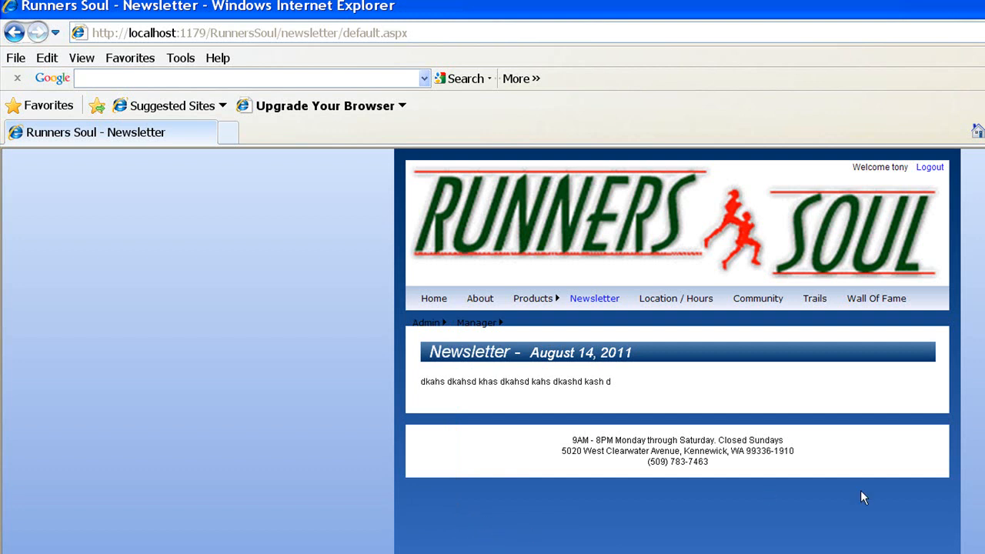